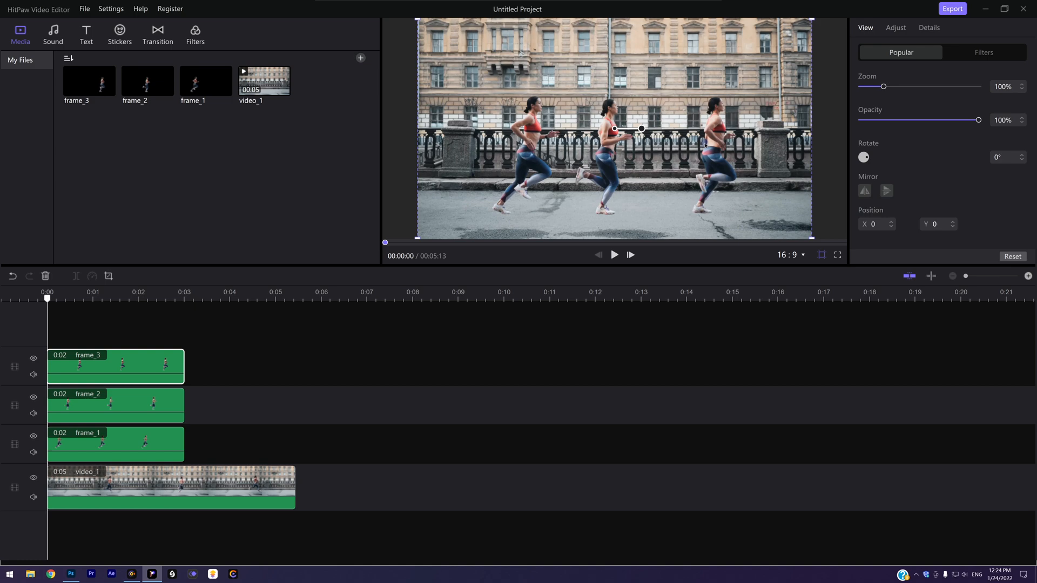
# - Preview the staggered runner composite and export the video as freeze
pyautogui.press('space')
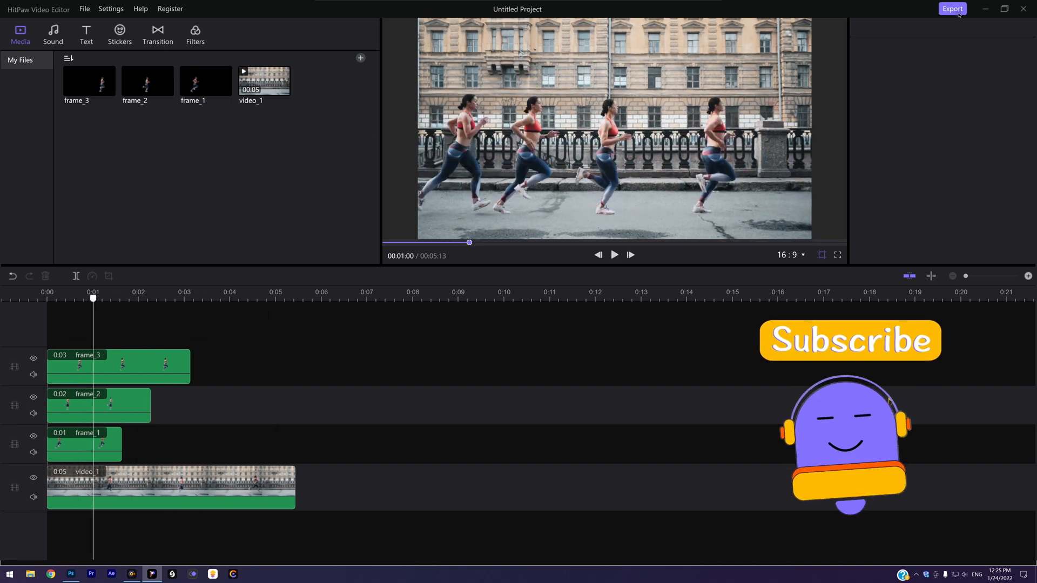
pyautogui.click(952, 9)
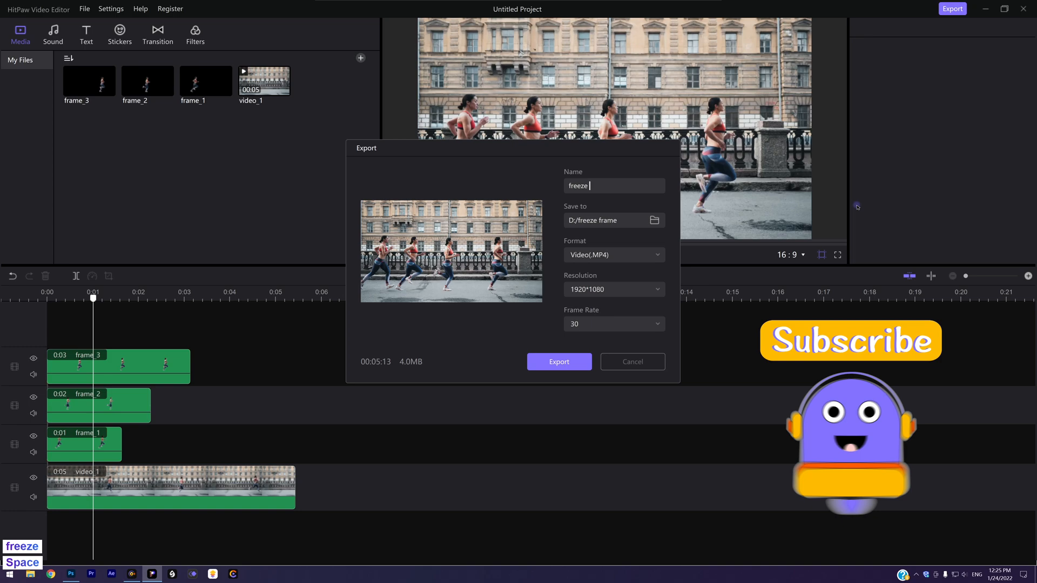
pyautogui.click(559, 362)
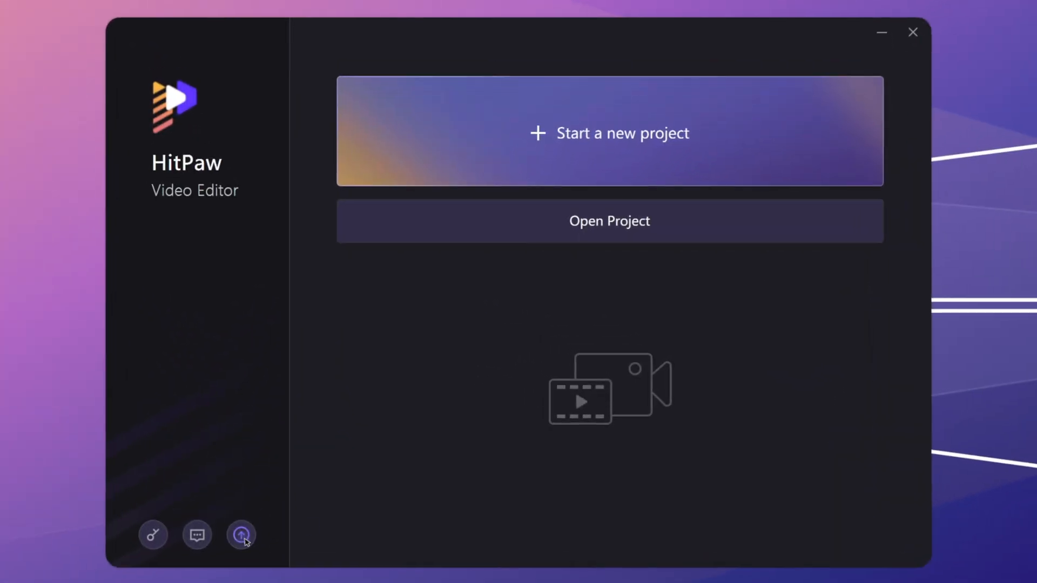
# - Confirm version 1.2.0 is current and start a new empty project
pyautogui.click(241, 535)
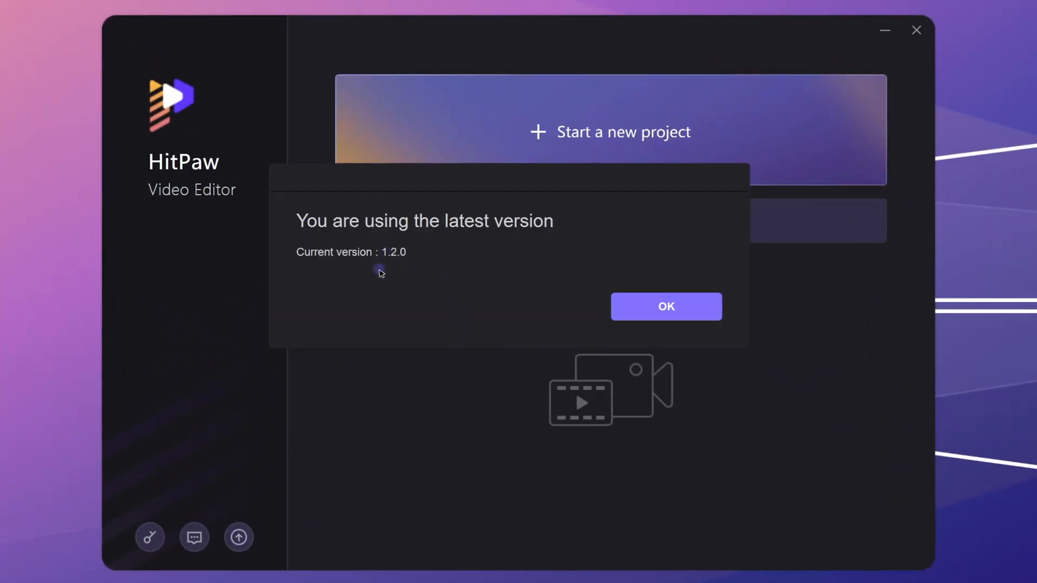
pyautogui.click(665, 306)
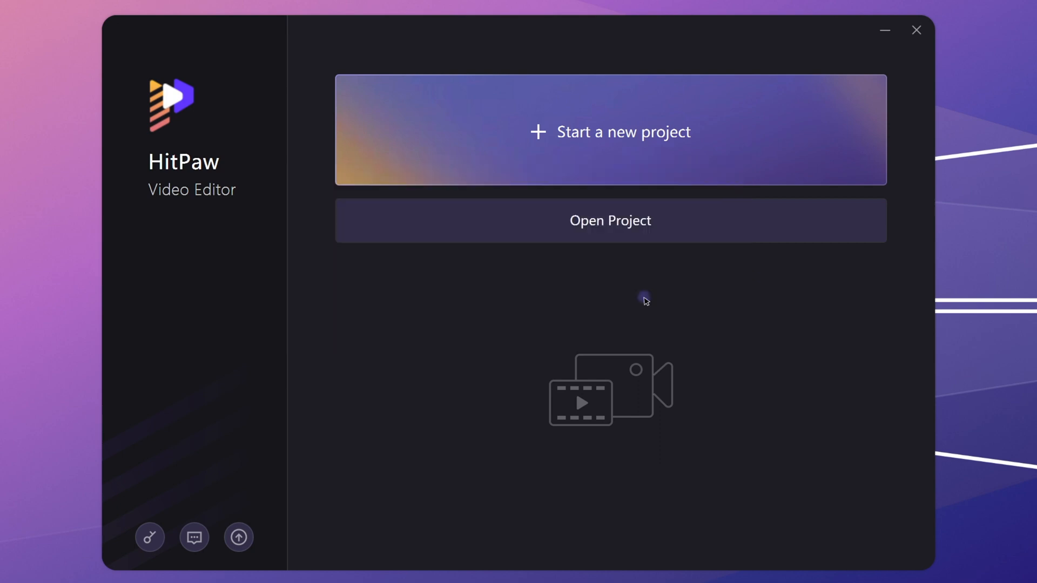
pyautogui.click(916, 30)
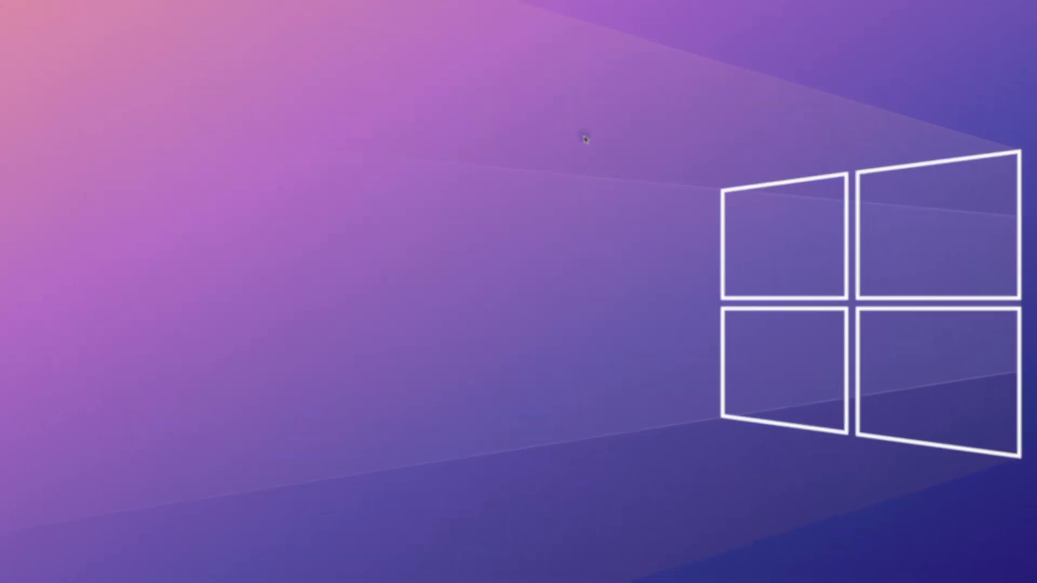
pyautogui.click(131, 573)
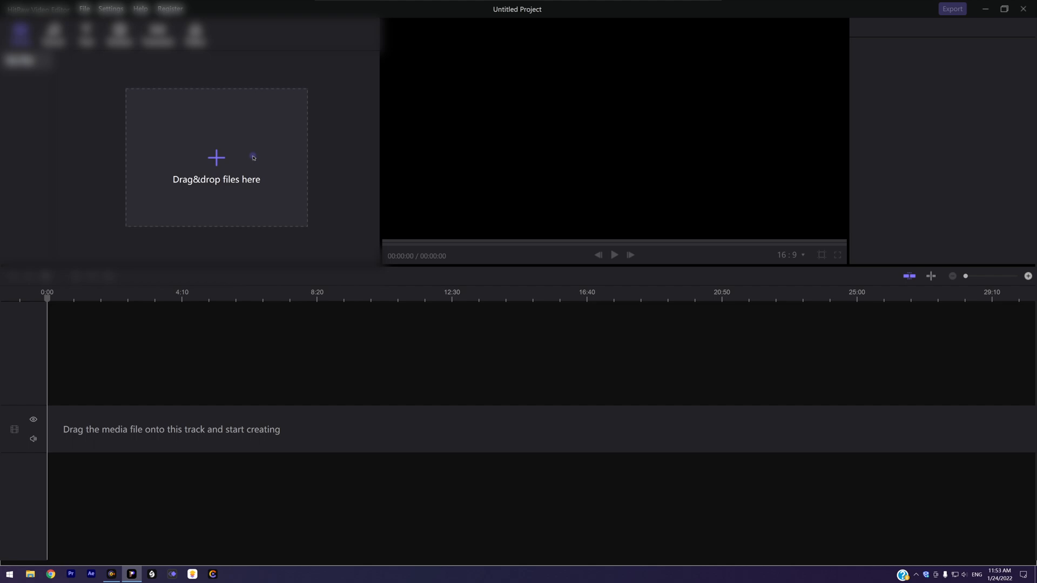
# - Import video_1.MP4 into the media library and preview the running clip
pyautogui.click(216, 158)
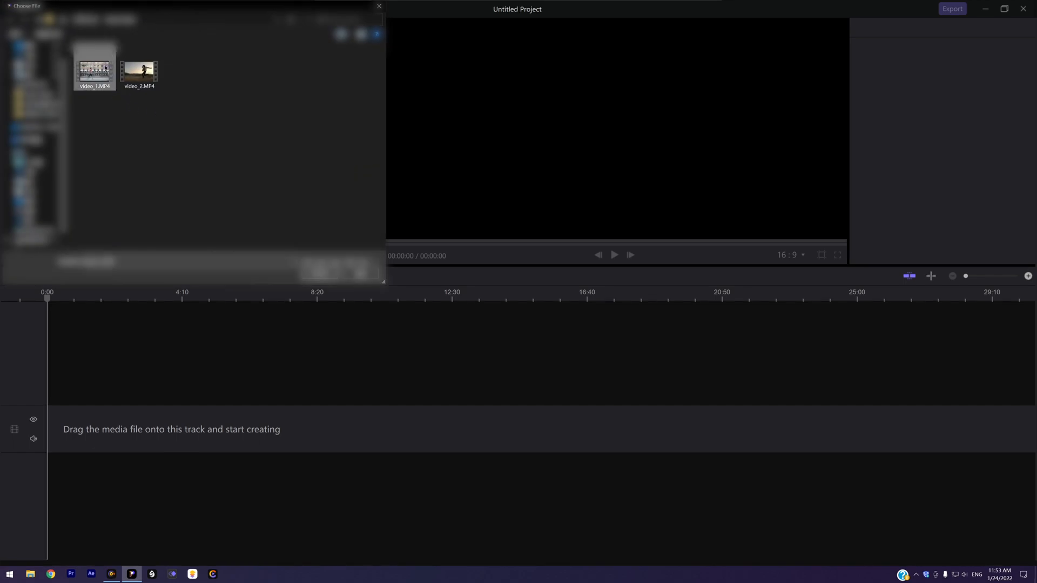
pyautogui.click(95, 66)
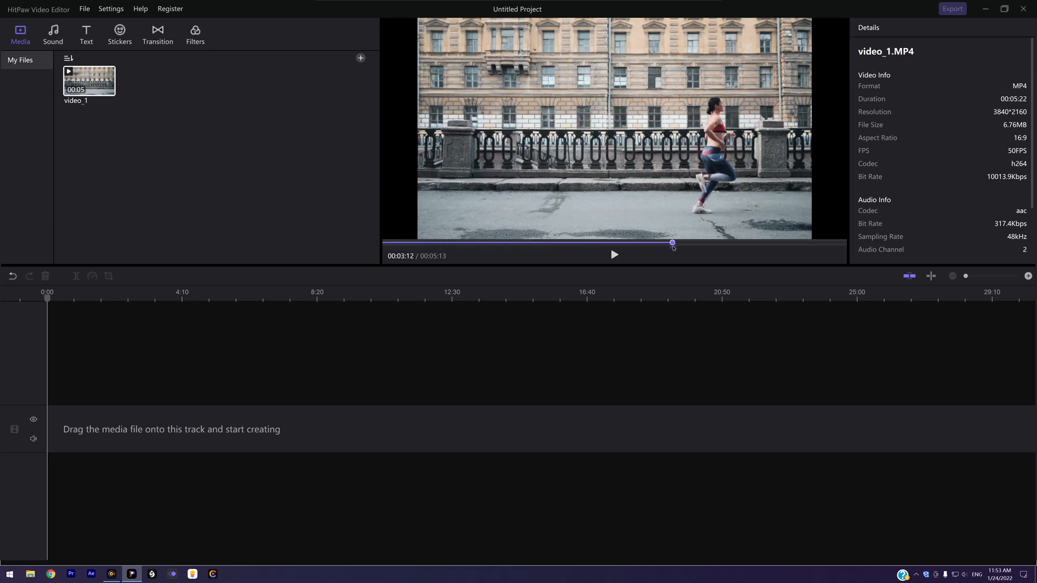
pyautogui.click(614, 254)
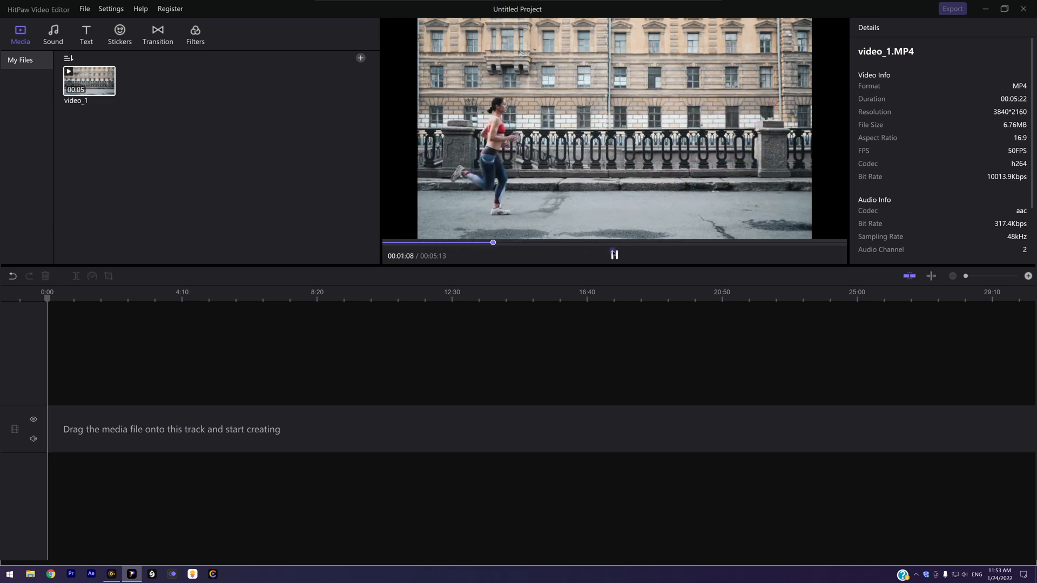
pyautogui.click(613, 255)
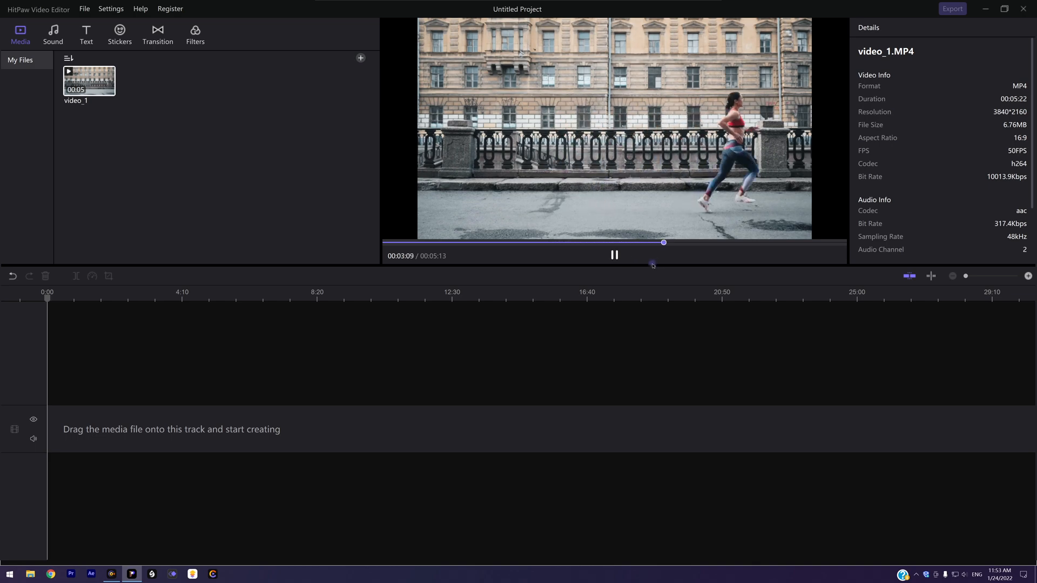
pyautogui.click(614, 255)
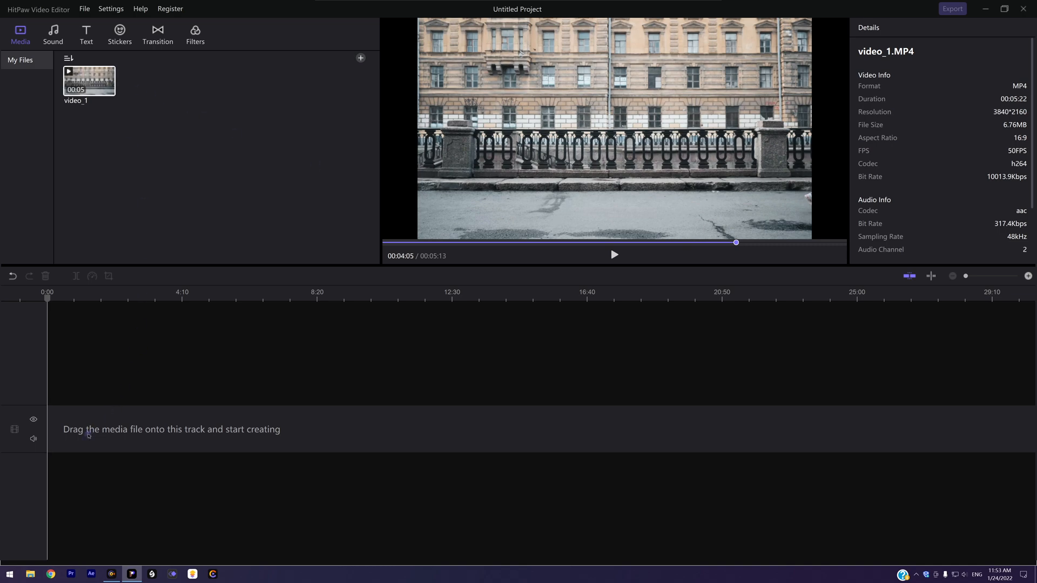
# - Place video_1 on the track and split it at the runner's mid-stride frame
pyautogui.moveTo(88, 81); pyautogui.dragTo(171, 429)
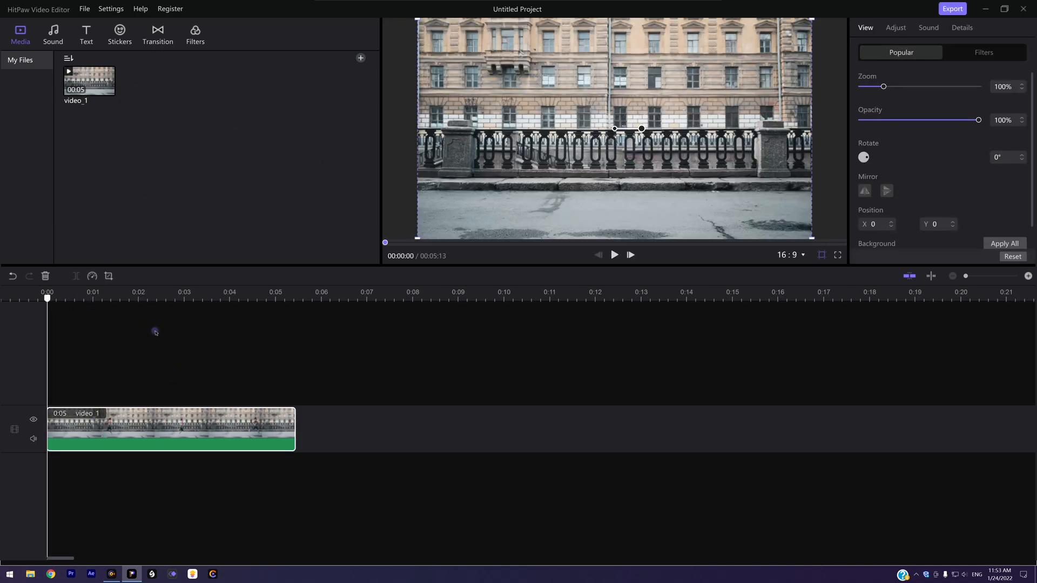
pyautogui.click(613, 255)
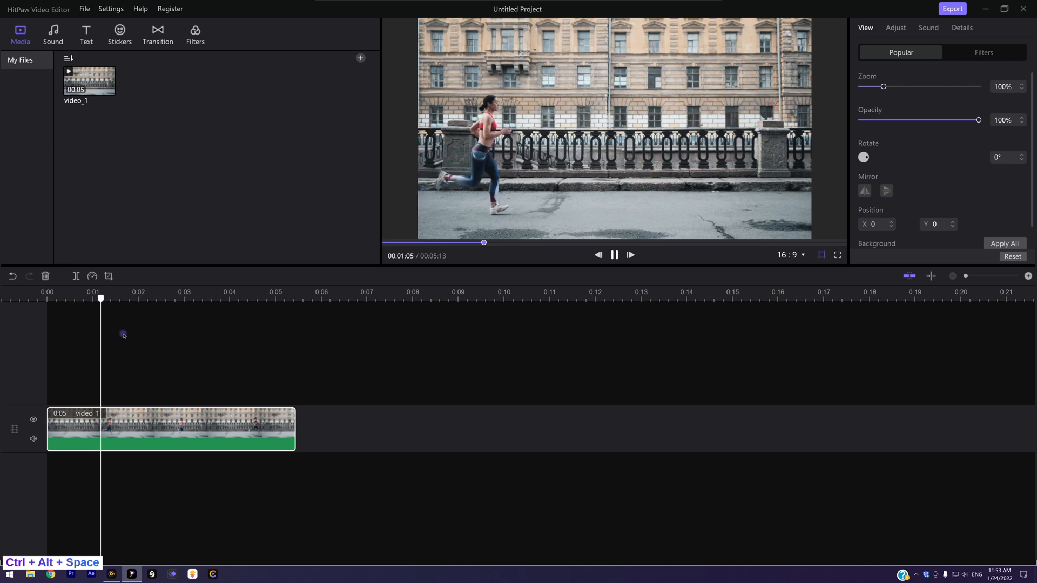
pyautogui.click(614, 255)
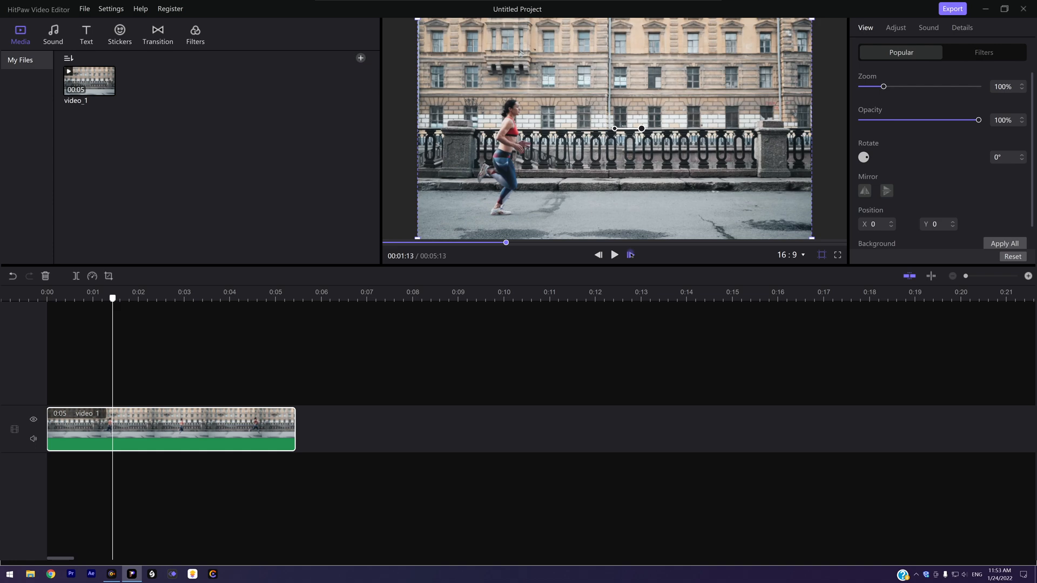
pyautogui.click(628, 255)
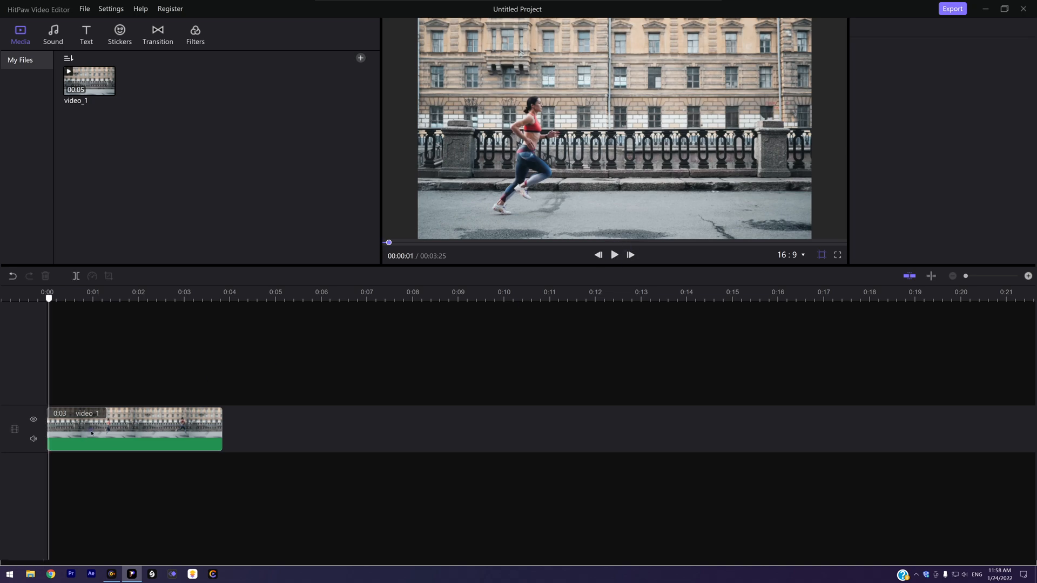
pyautogui.click(134, 429)
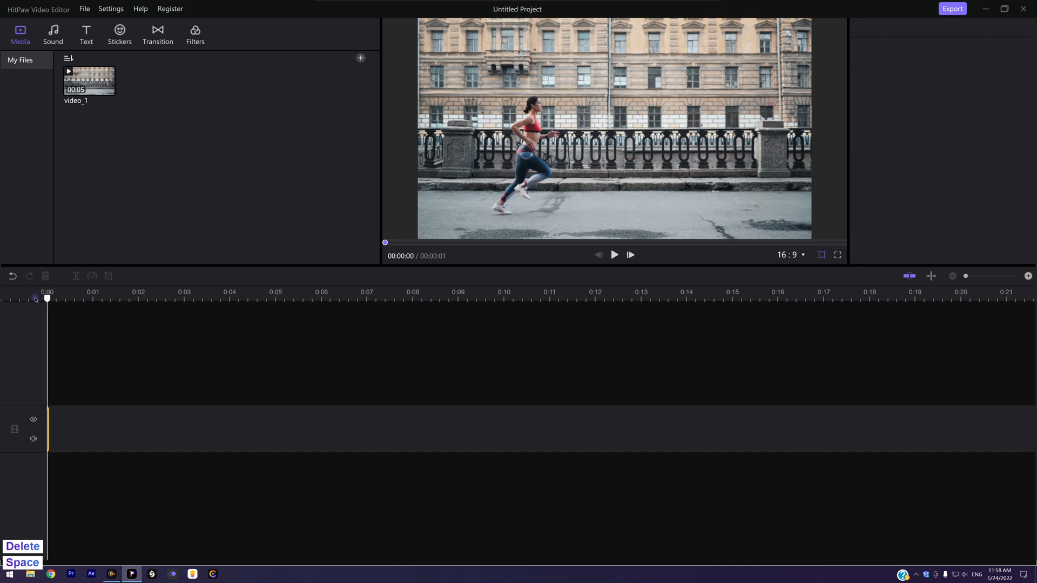
# - Export the one-frame clip as frame_1 at 3840*2160 resolution
pyautogui.click(951, 8)
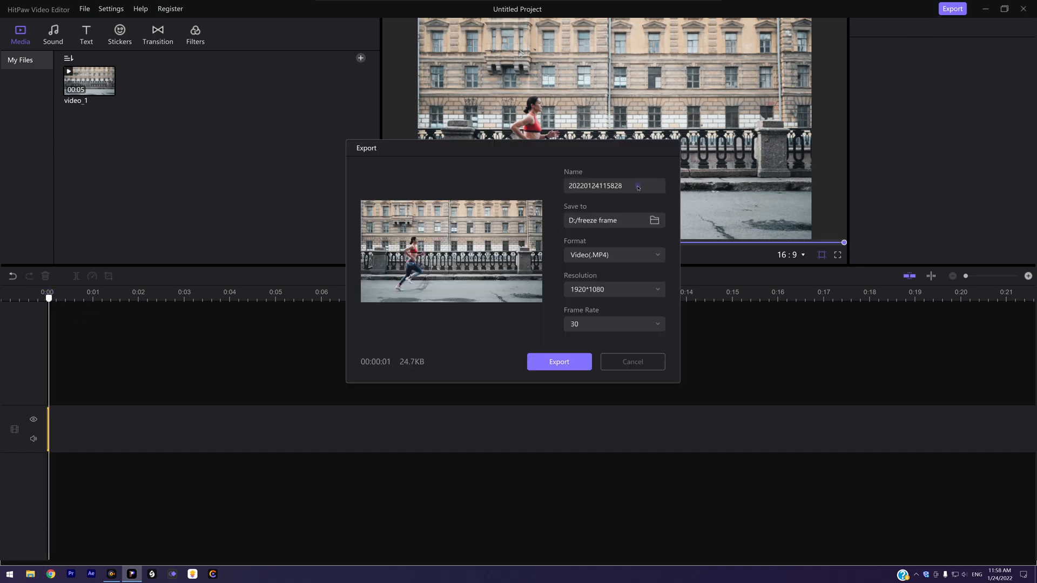
pyautogui.write('frame_1')
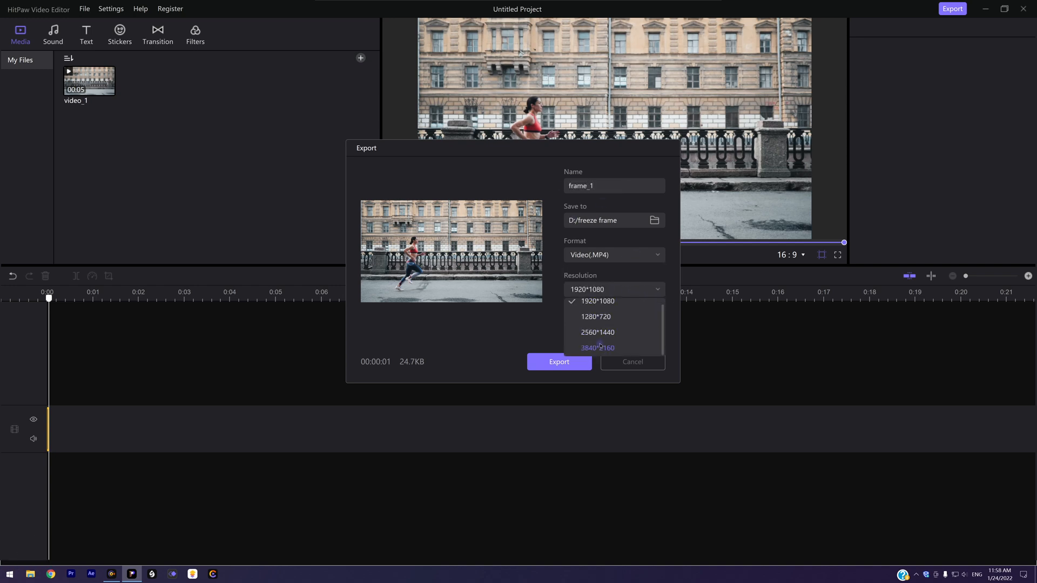
pyautogui.click(597, 348)
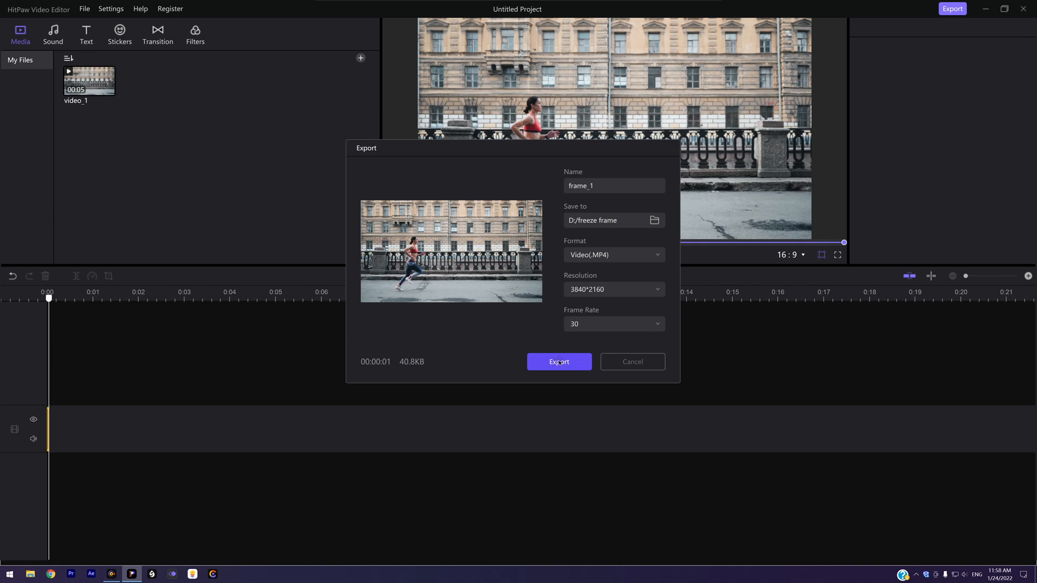
pyautogui.click(559, 362)
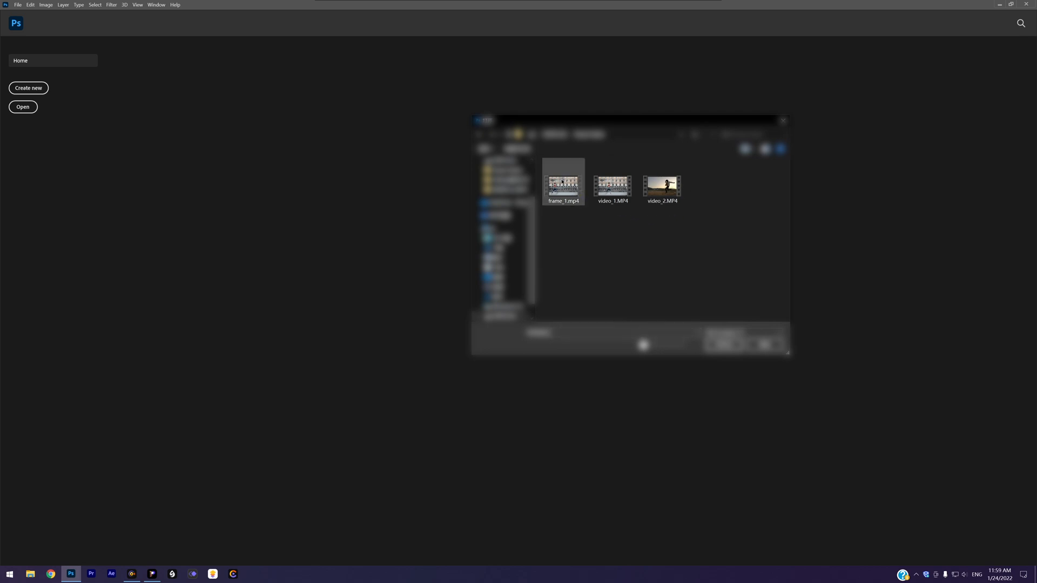
# - Open frame_1.mp4 and rasterize its video layer into a pixel layer
pyautogui.click(563, 181)
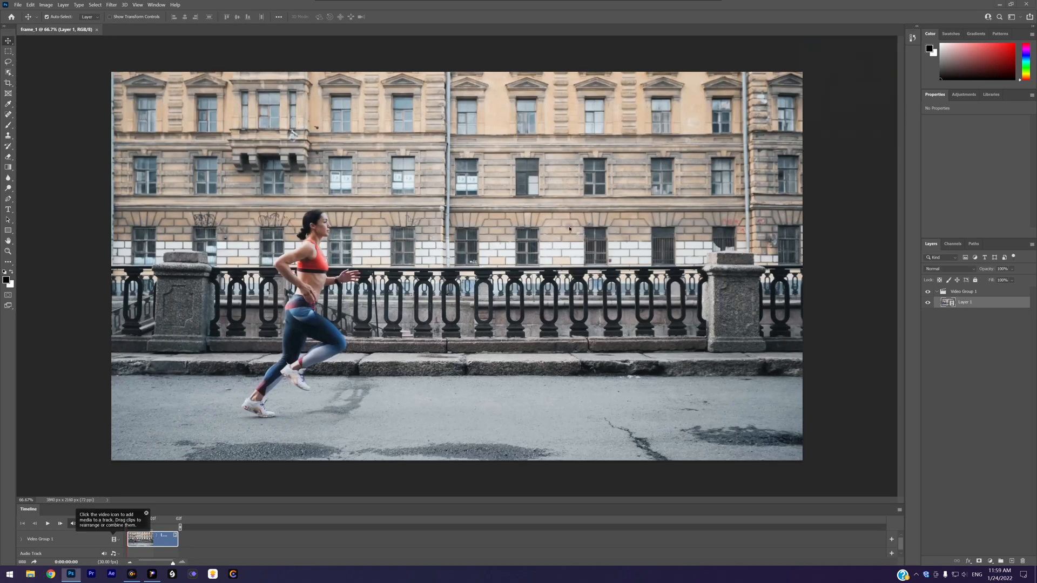
pyautogui.rightClick(965, 302)
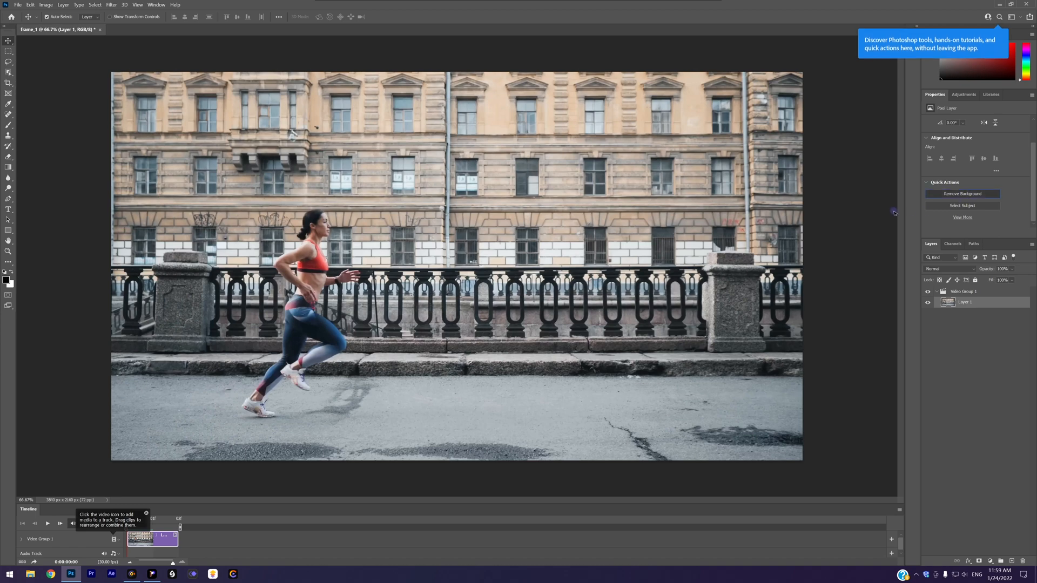
# - Remove the street background around the runner and select the layer mask
pyautogui.click(963, 193)
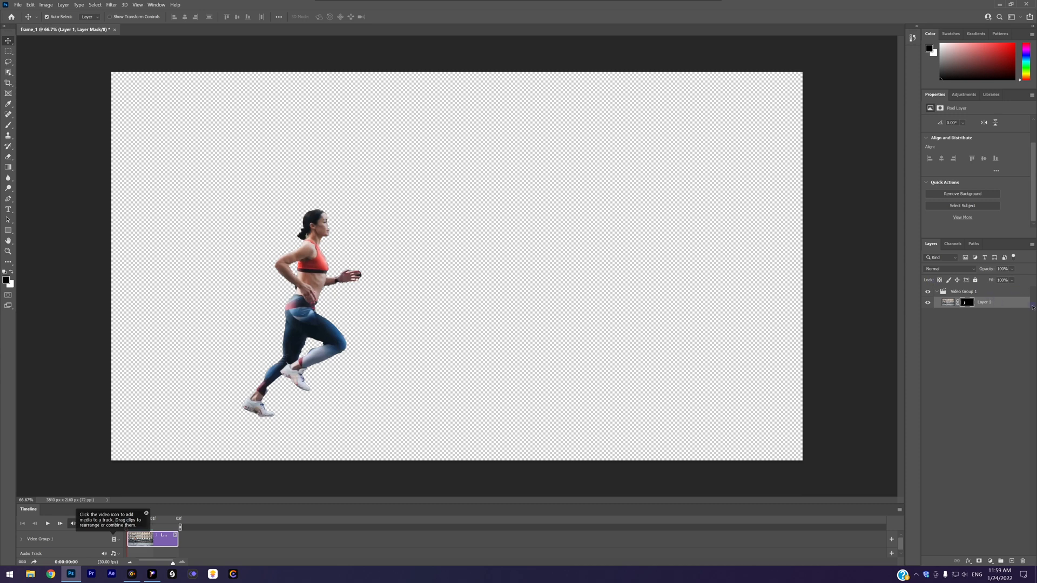
pyautogui.click(965, 302)
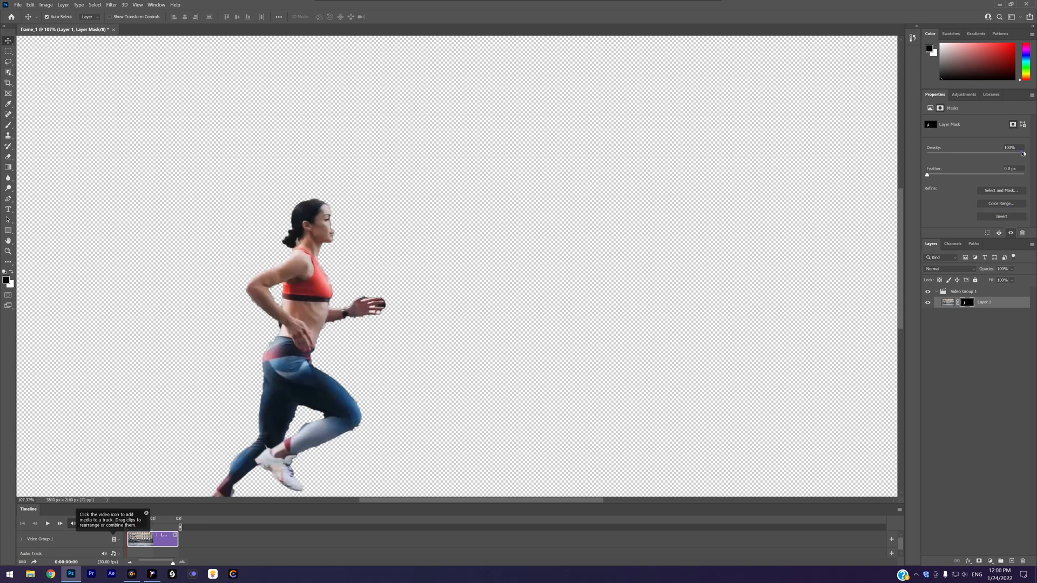
# - Lower the mask Density to reveal hidden background and brush the runner's edges clean
pyautogui.moveTo(1023, 152); pyautogui.dragTo(997, 152)
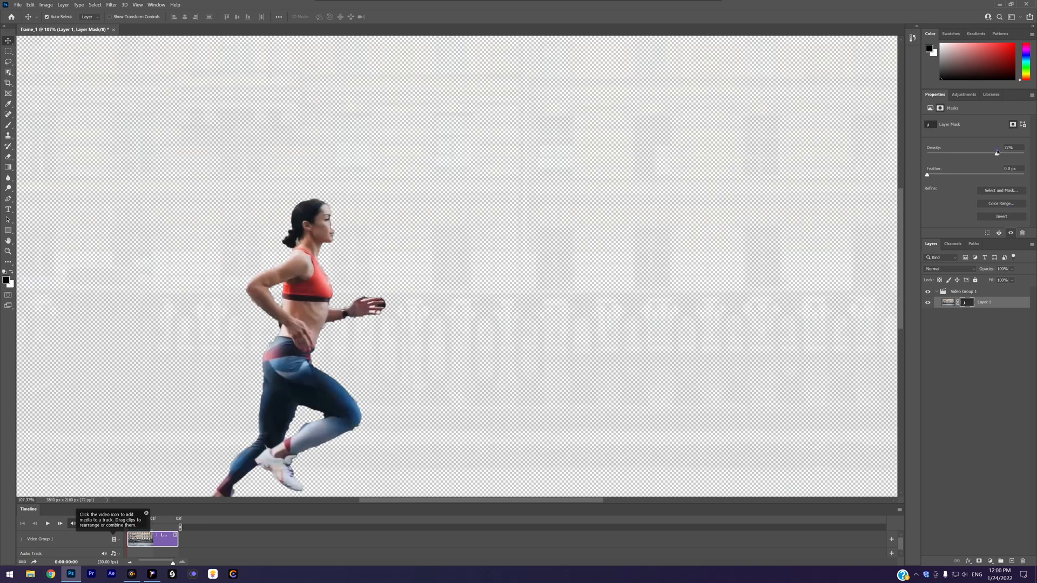
pyautogui.moveTo(997, 152); pyautogui.dragTo(999, 152)
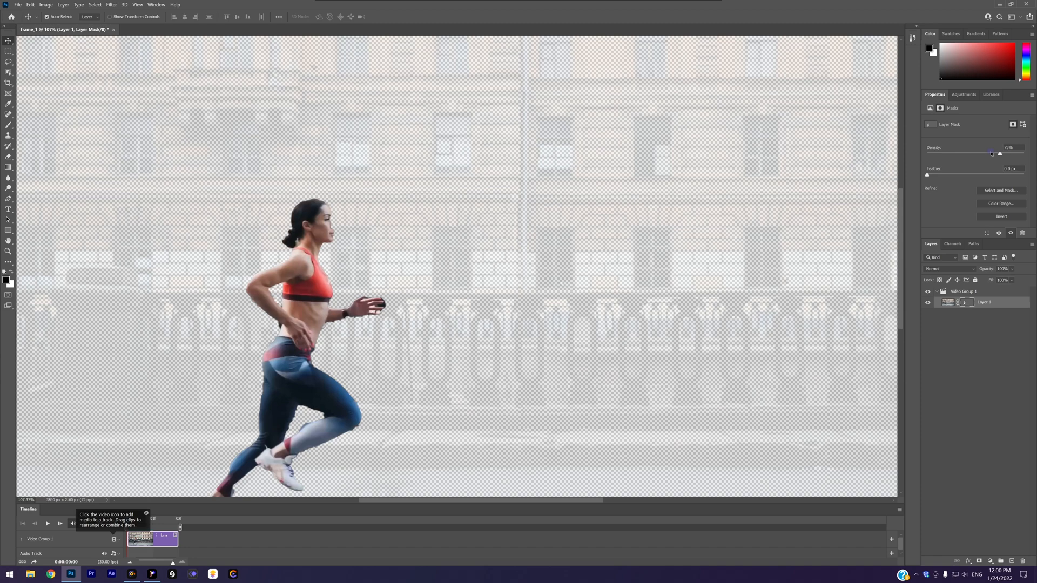
pyautogui.moveTo(992, 152); pyautogui.dragTo(991, 153)
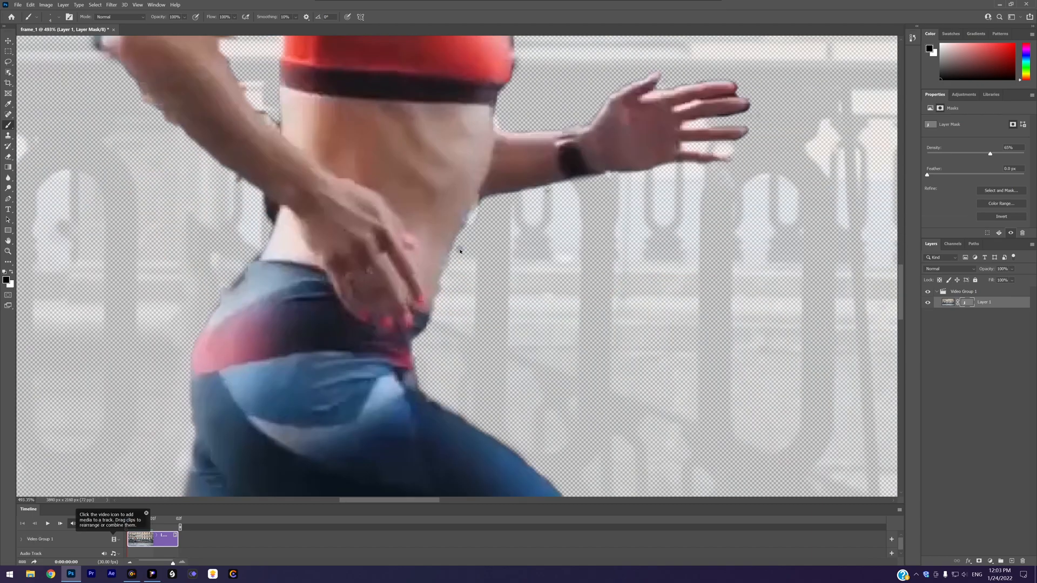
pyautogui.press('space')
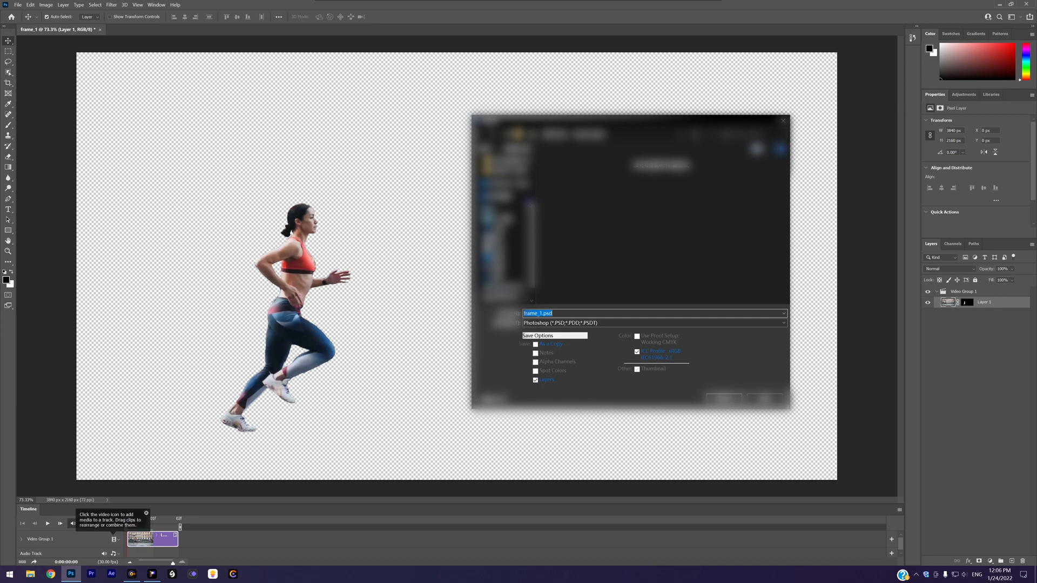
# - Save the runner cutout as frame_1.psd in Photoshop (*.PSD) format
pyautogui.click(654, 323)
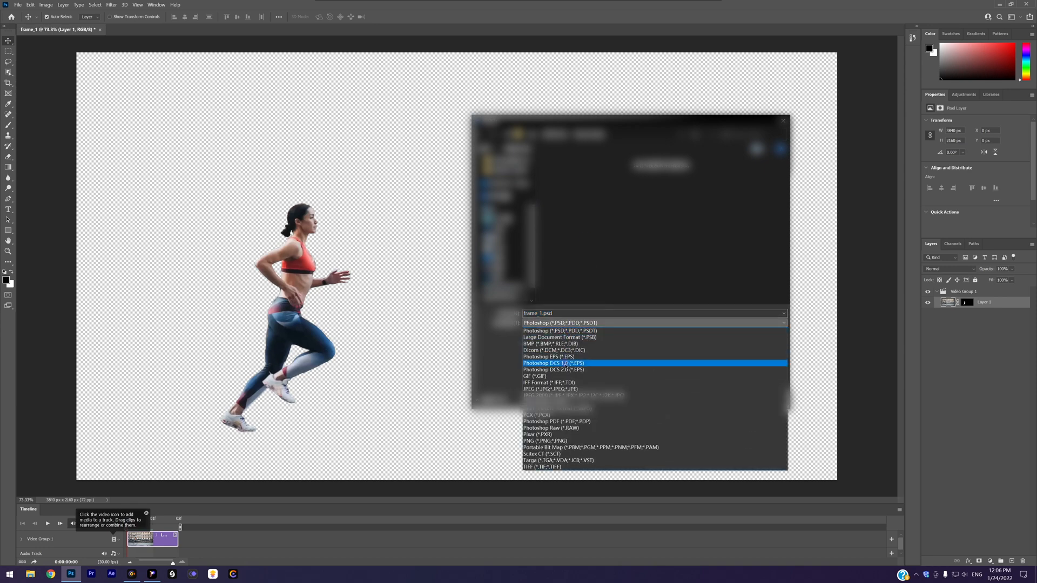
pyautogui.click(544, 434)
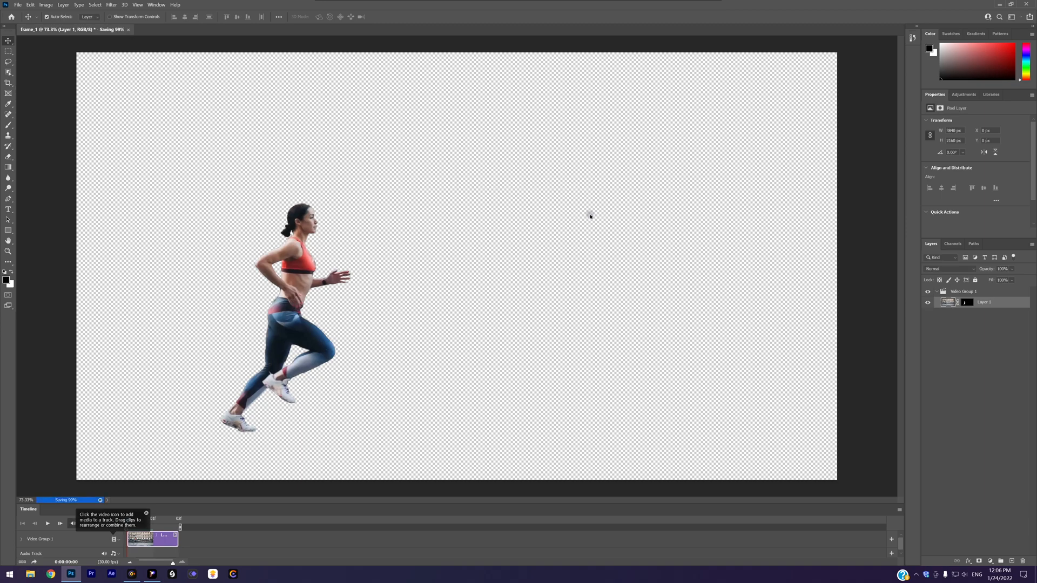
# - Remove the leftover clip, place video_1 on the track and cut it (Ctrl+B) at a later runner frame
pyautogui.click(151, 574)
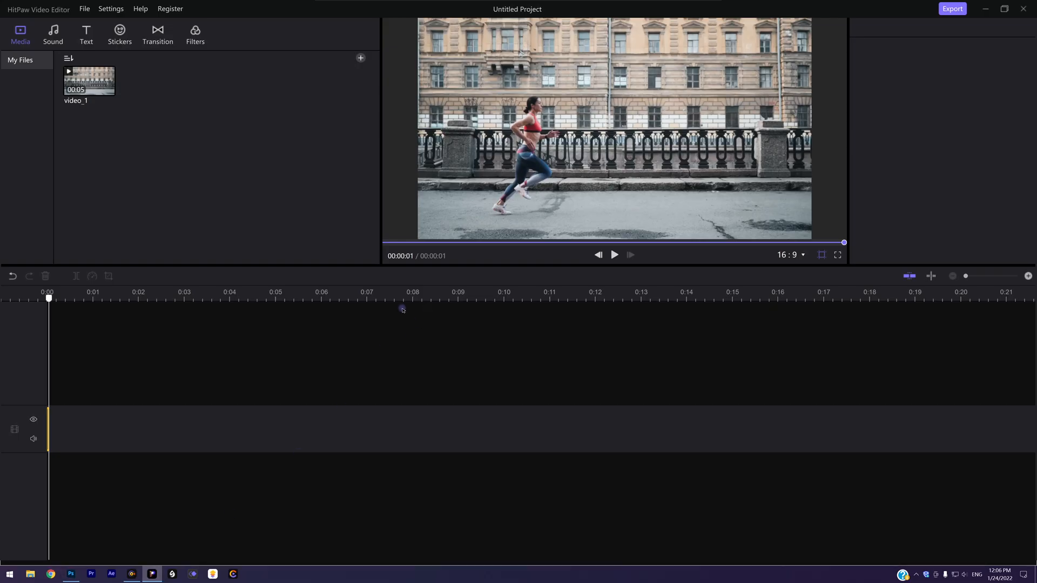
pyautogui.rightClick(89, 80)
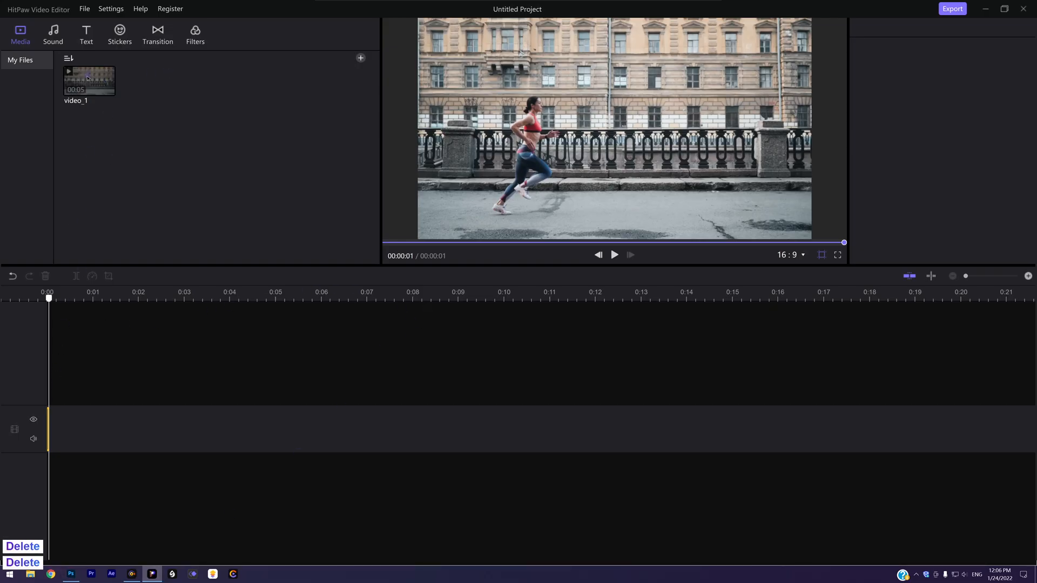
pyautogui.moveTo(87, 79); pyautogui.dragTo(172, 429)
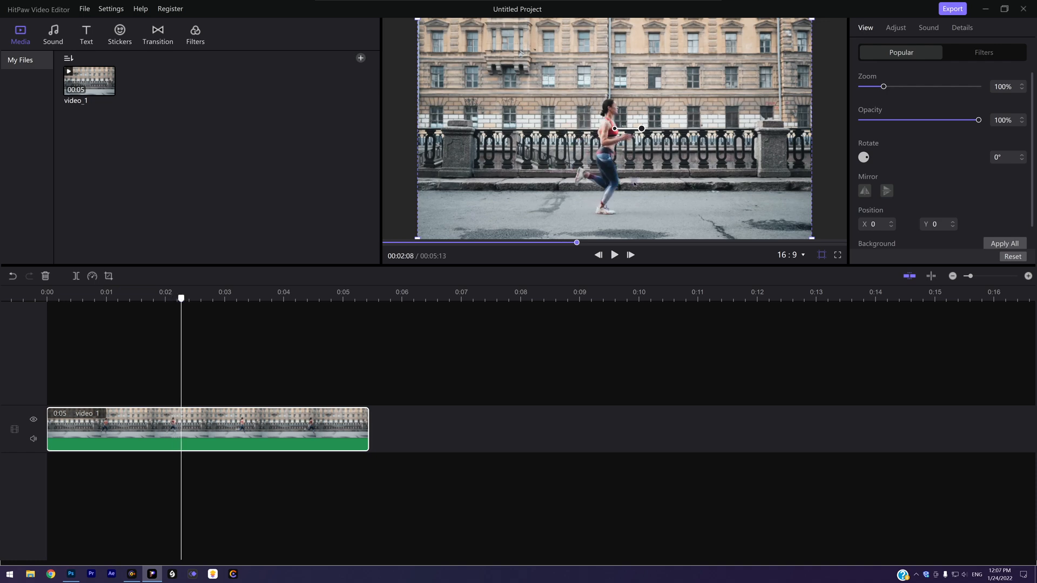
pyautogui.press('ctrl+b')
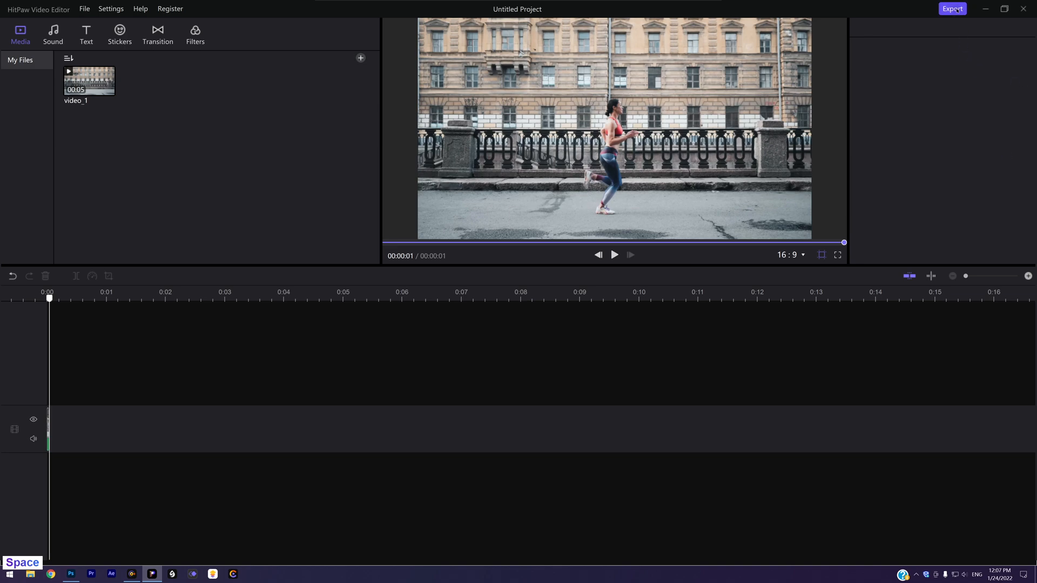
# - Export the single-frame clip to the freeze frame folder under a 'fra…' name
pyautogui.click(952, 9)
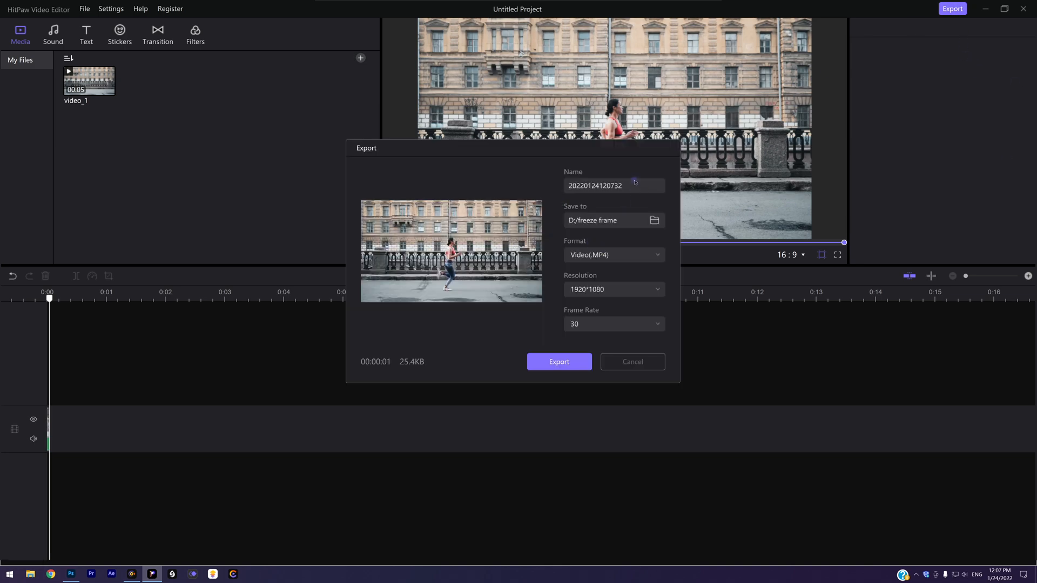
pyautogui.write('fra')
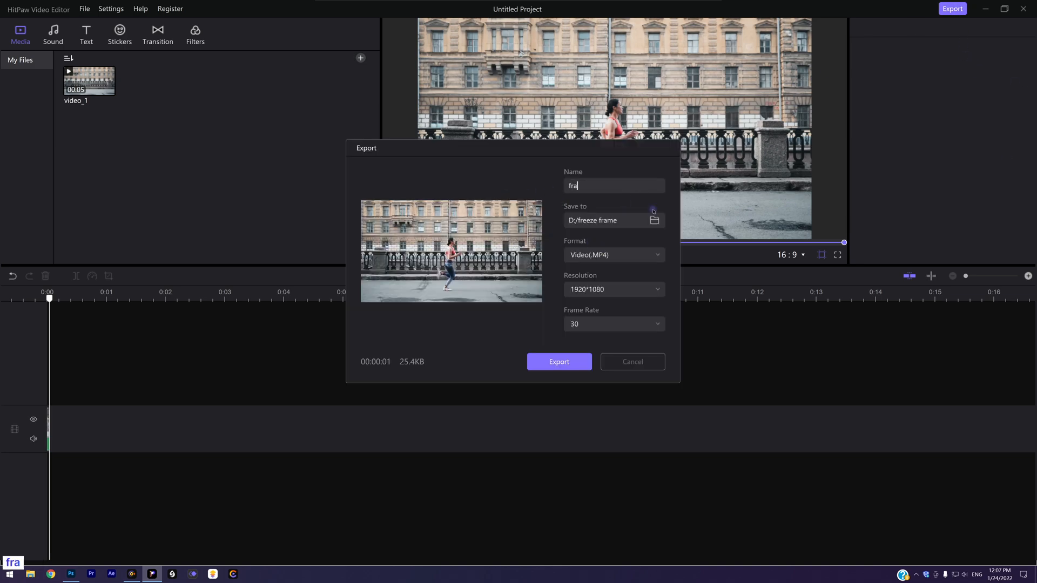
pyautogui.click(559, 362)
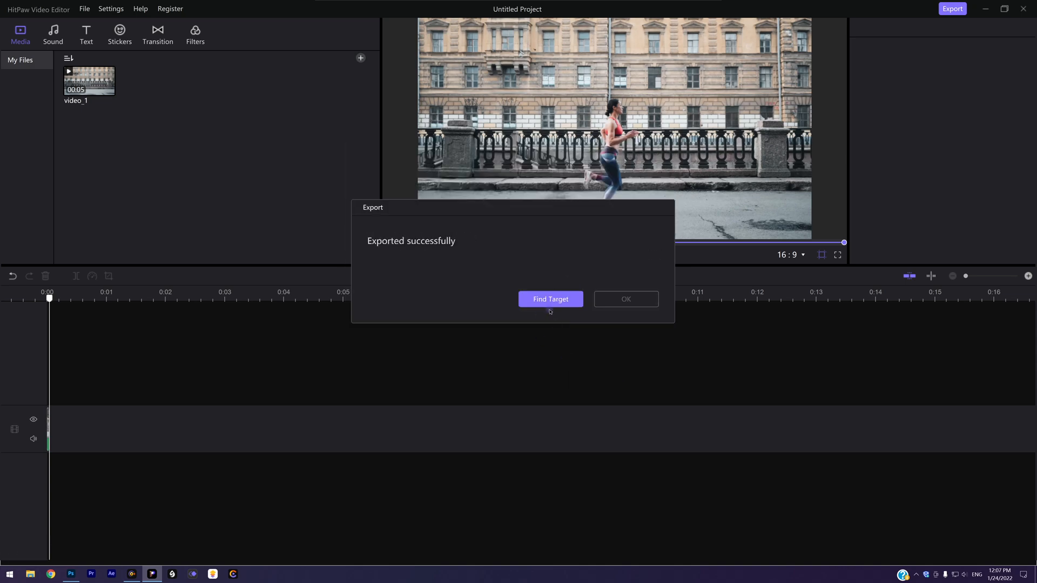
pyautogui.click(550, 299)
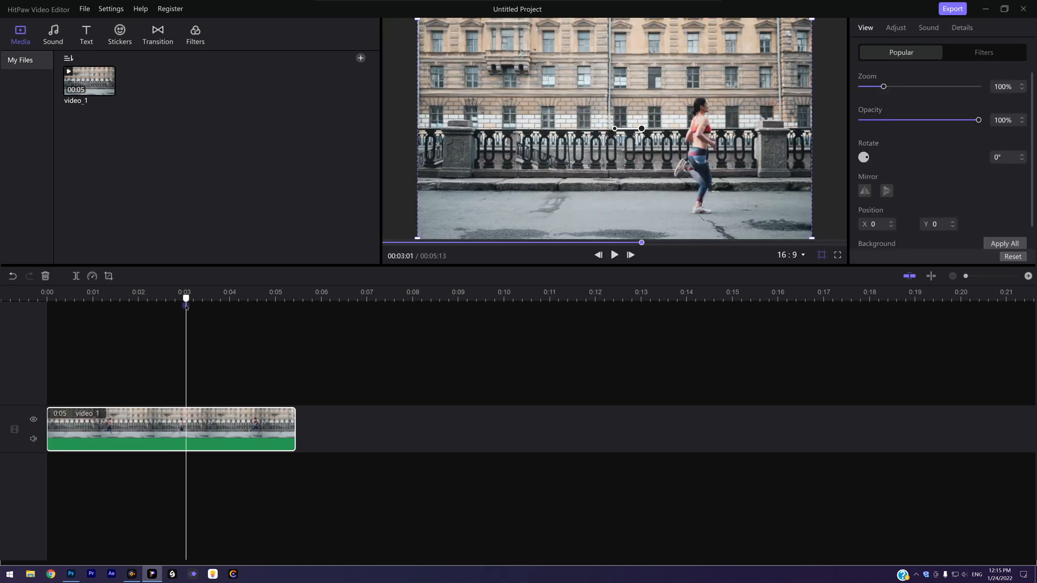
# - Place the full video_1 street clip back on the timeline
pyautogui.click(71, 573)
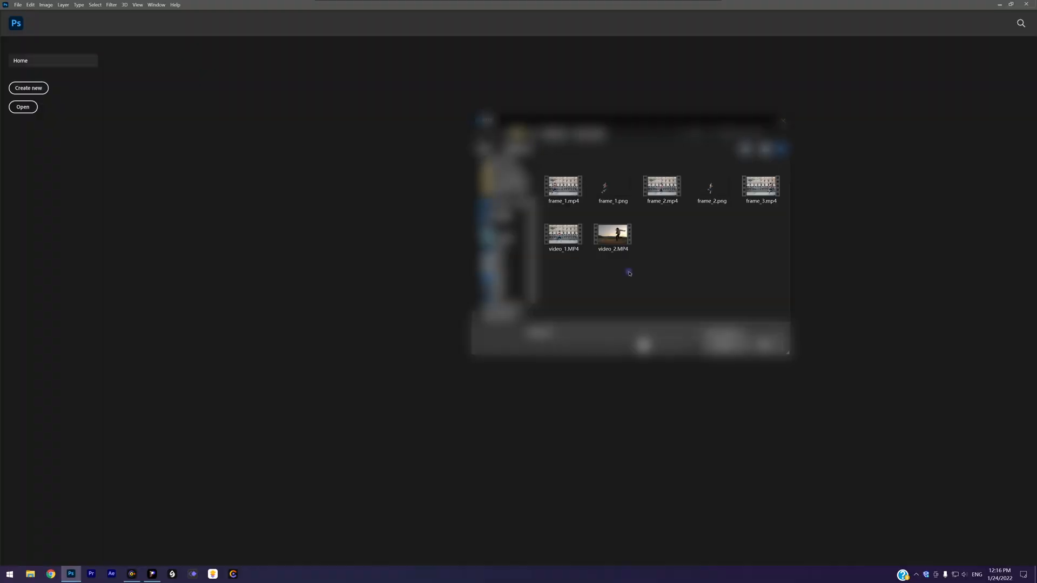
# - Load the exported frame in Photoshop for masking, then return to the video editor
pyautogui.doubleClick(612, 233)
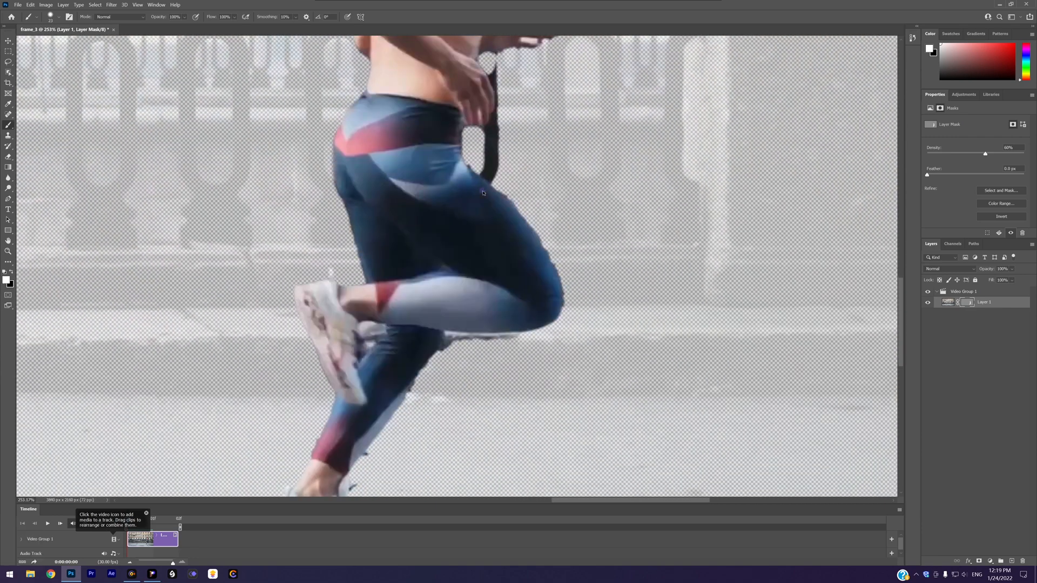
pyautogui.press('space')
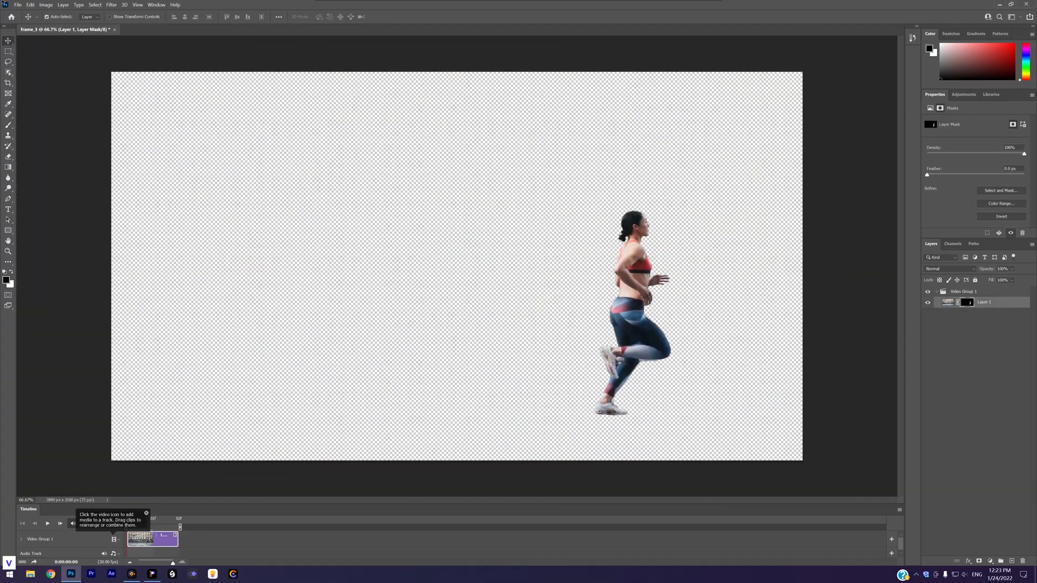
pyautogui.click(151, 574)
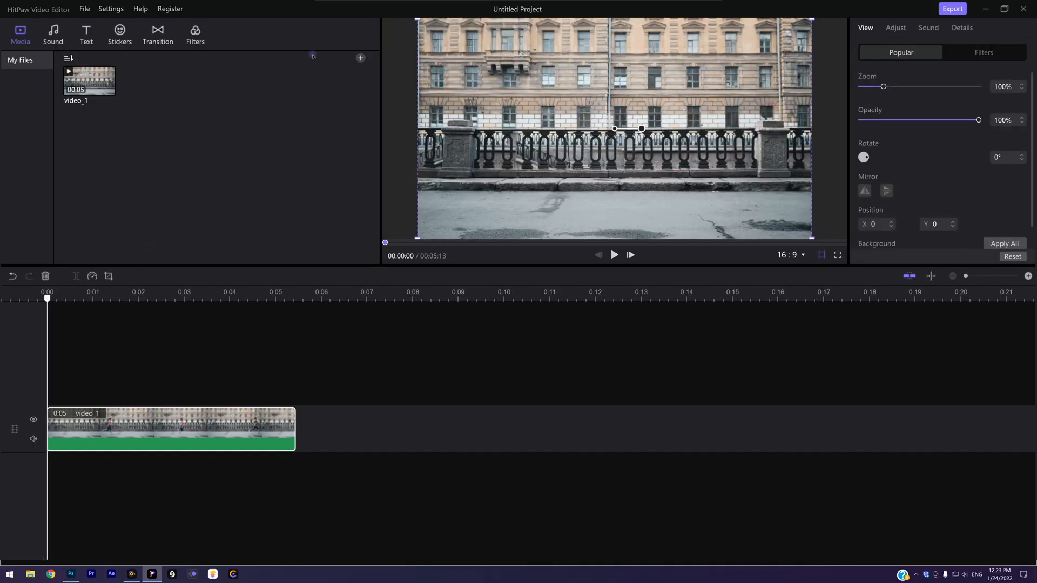
# - Import frame_1, frame_2 and frame_3 cut-outs and stack them on tracks above video_1
pyautogui.click(360, 57)
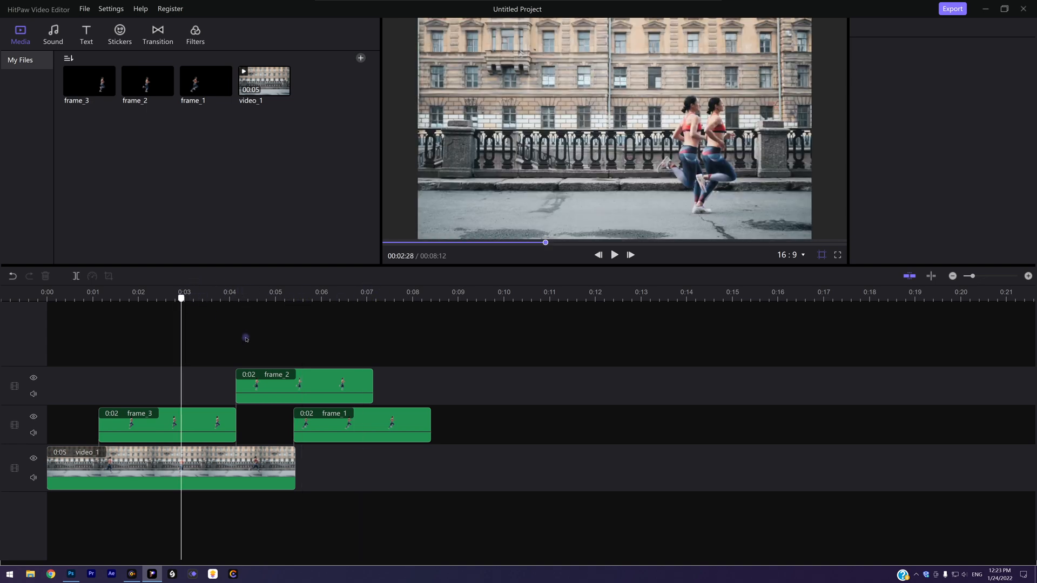
pyautogui.click(361, 424)
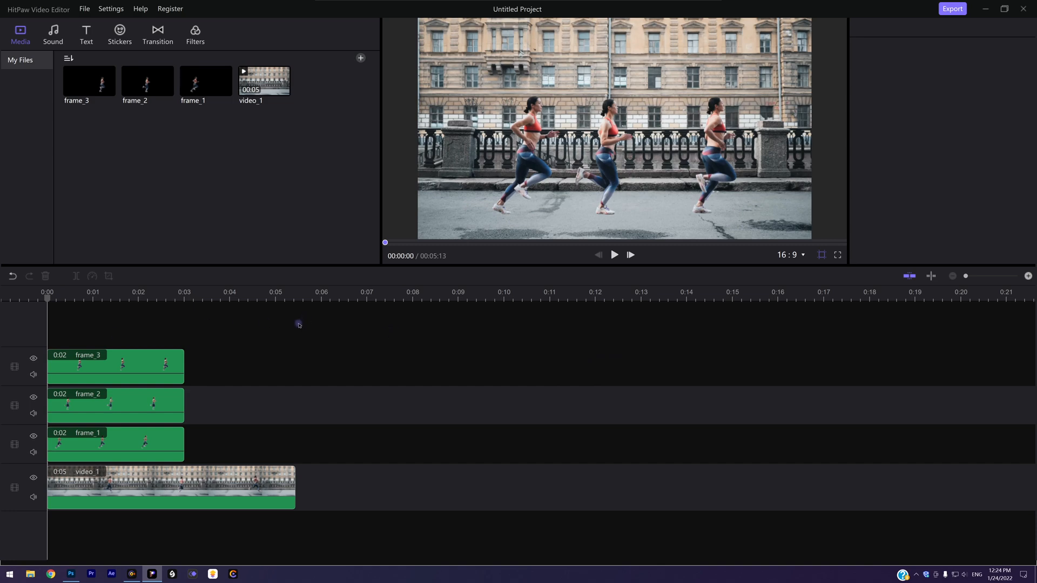
# - Stretch frame_1, frame_2 and frame_3 to 1, 2 and 3 seconds and check playback
pyautogui.click(115, 443)
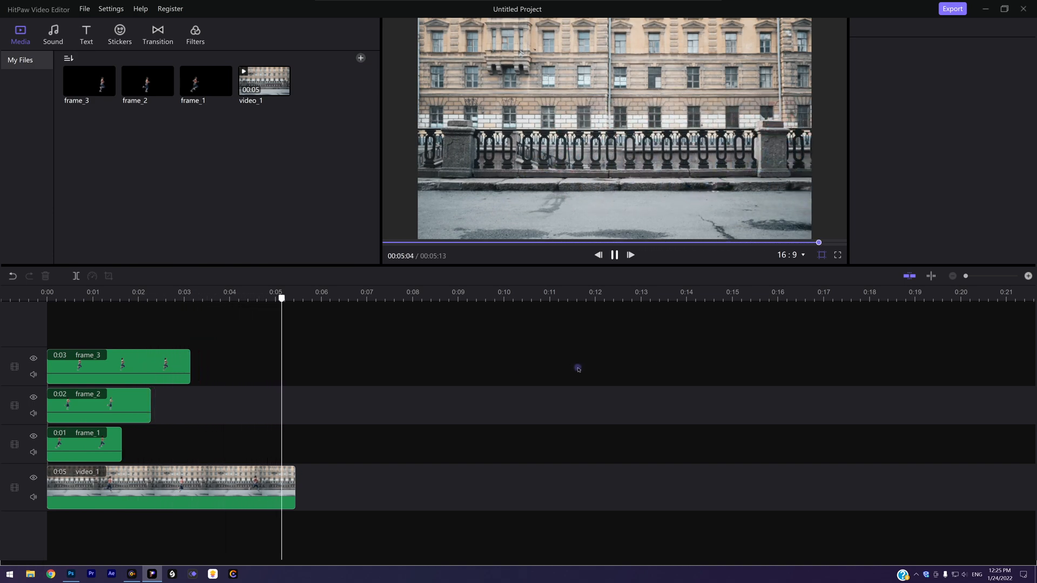
pyautogui.press('space')
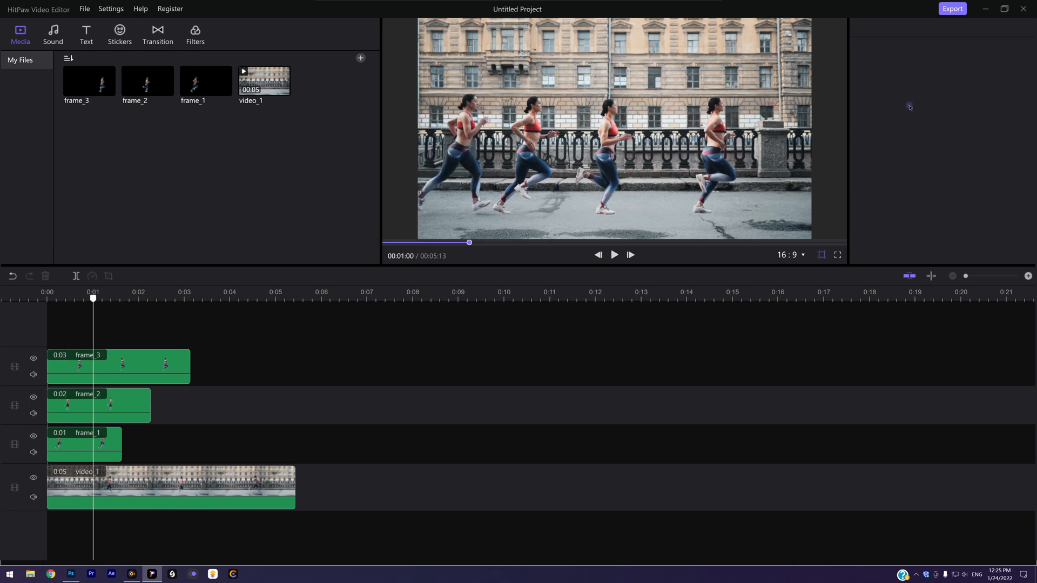
# - Export the staggered four-runner freeze-frame composite video
pyautogui.click(952, 9)
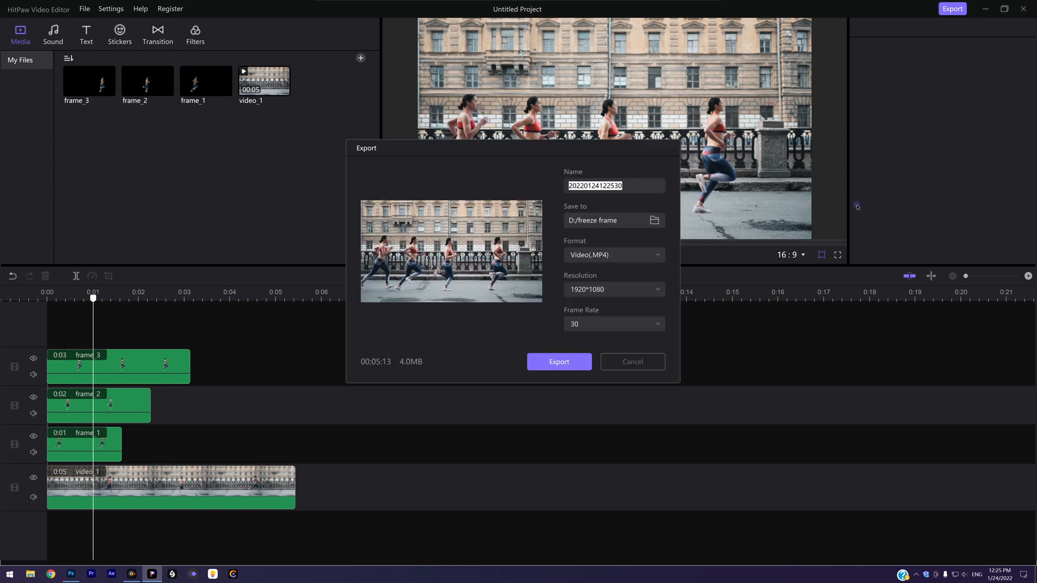
pyautogui.click(558, 362)
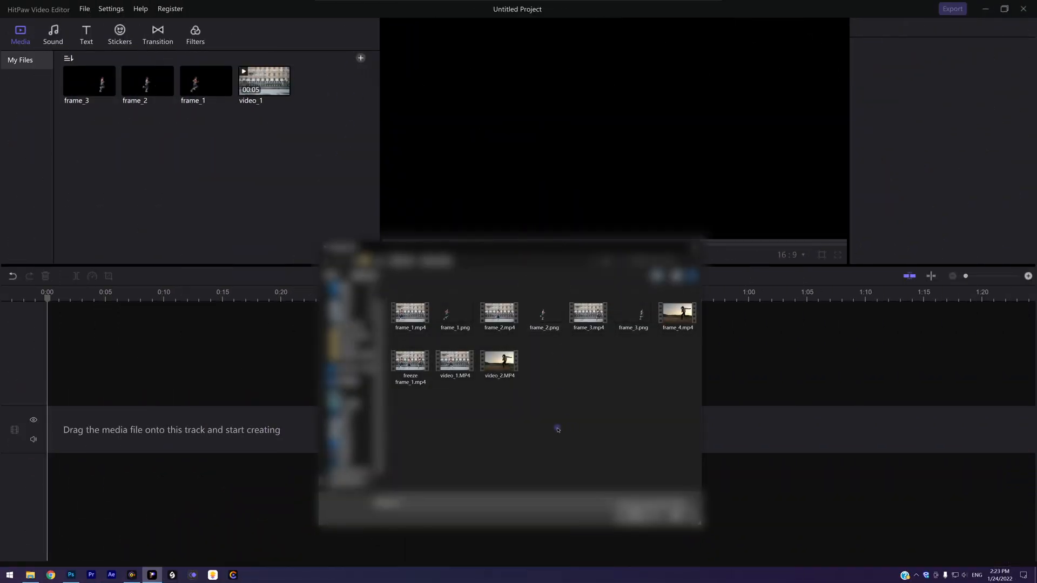
# - Import video_2.MP4, the sunset dancing clip, and scrub through its preview
pyautogui.click(499, 357)
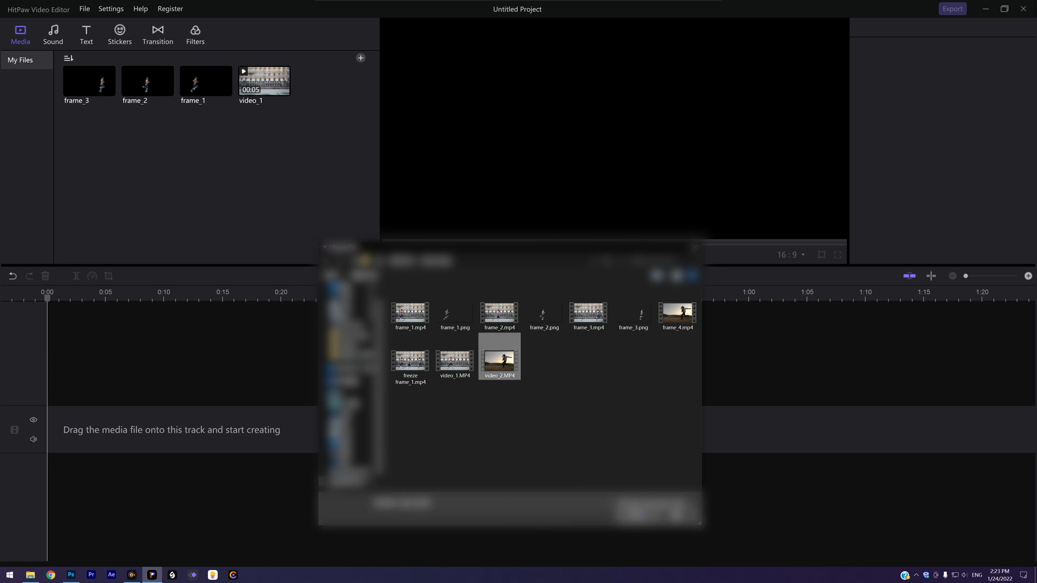
pyautogui.click(651, 505)
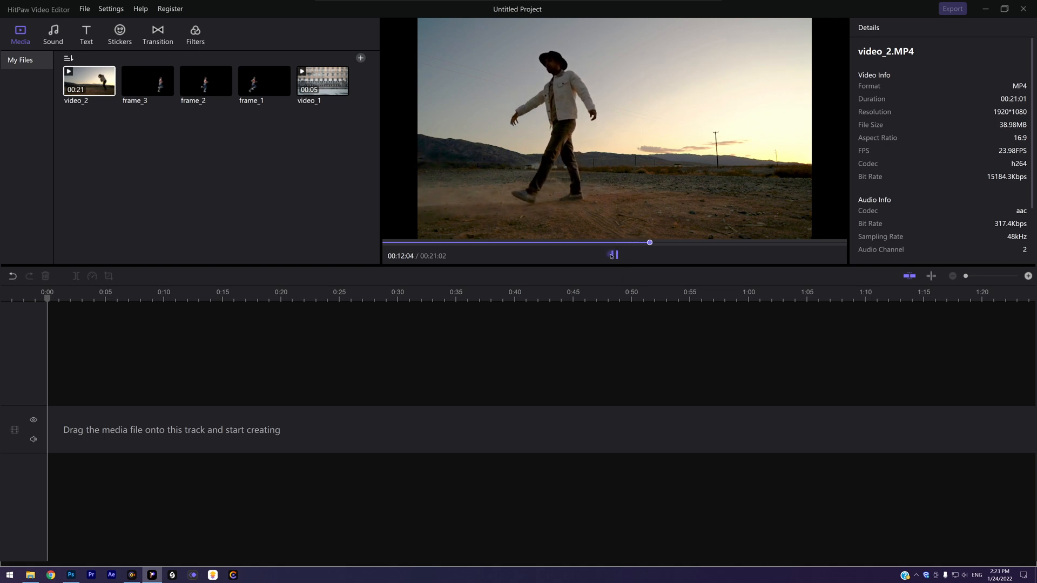
pyautogui.moveTo(650, 243); pyautogui.dragTo(732, 243)
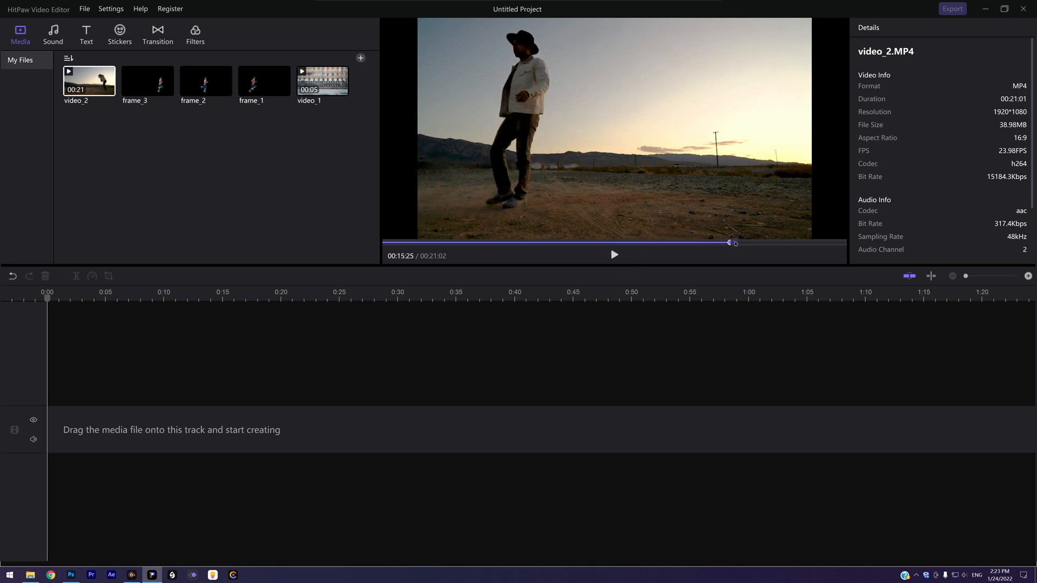
pyautogui.moveTo(731, 243); pyautogui.dragTo(524, 243)
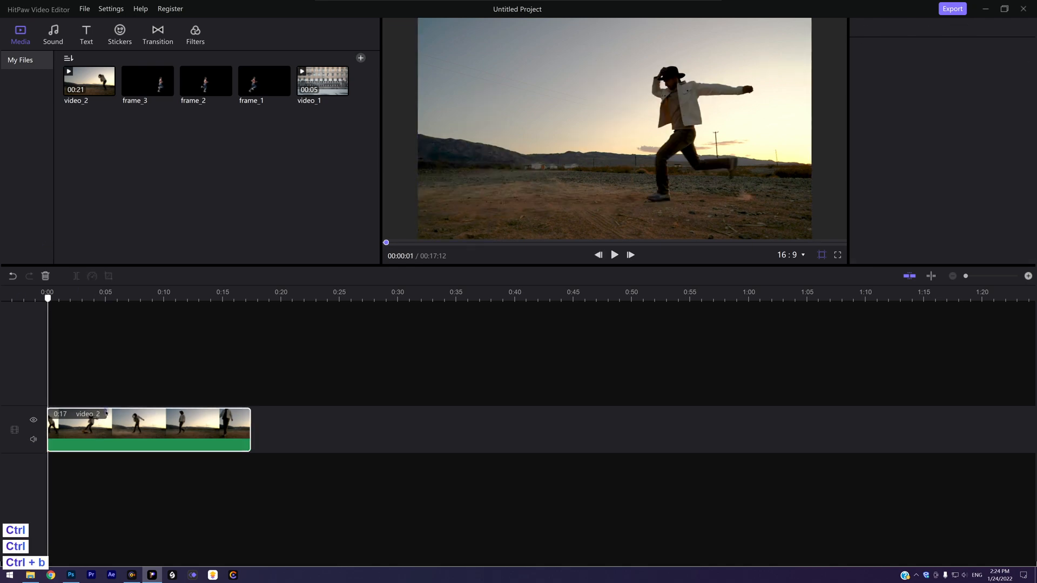
# - Start exporting frames from the sunset clip for the dancer cut-outs
pyautogui.click(952, 8)
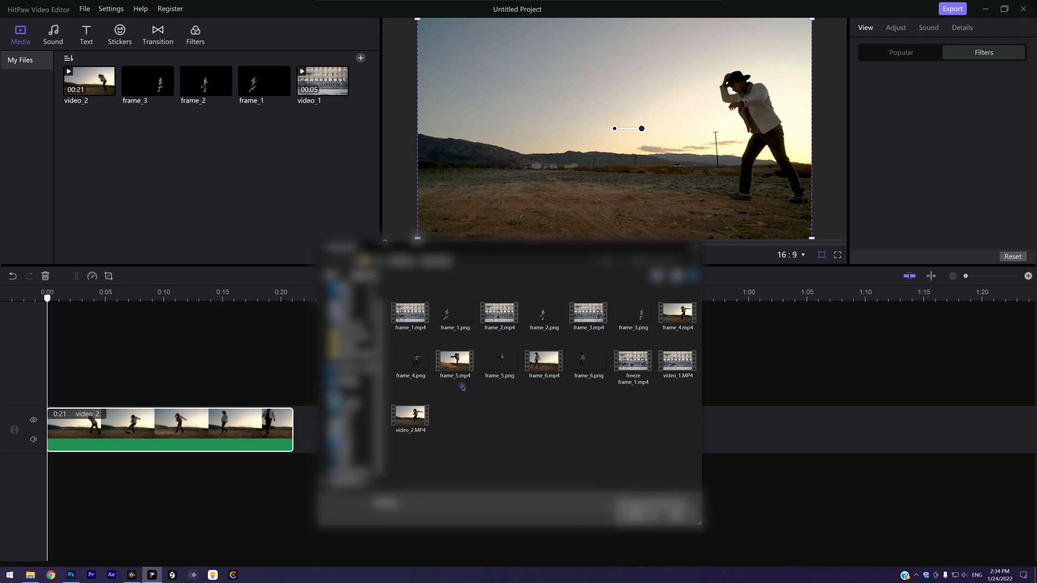
# - Import frame_4, frame_5 and frame_6 dancer cut-outs onto staggered tracks above video_2
pyautogui.click(587, 359)
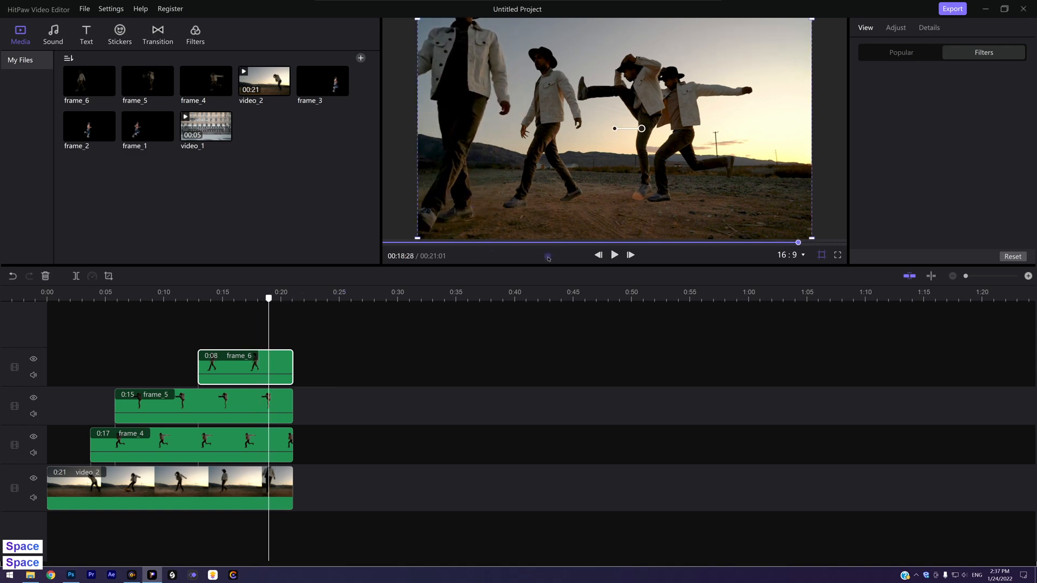
# - Preview the dancer composite trimmed to about 0:18 and rewind to the start
pyautogui.click(613, 255)
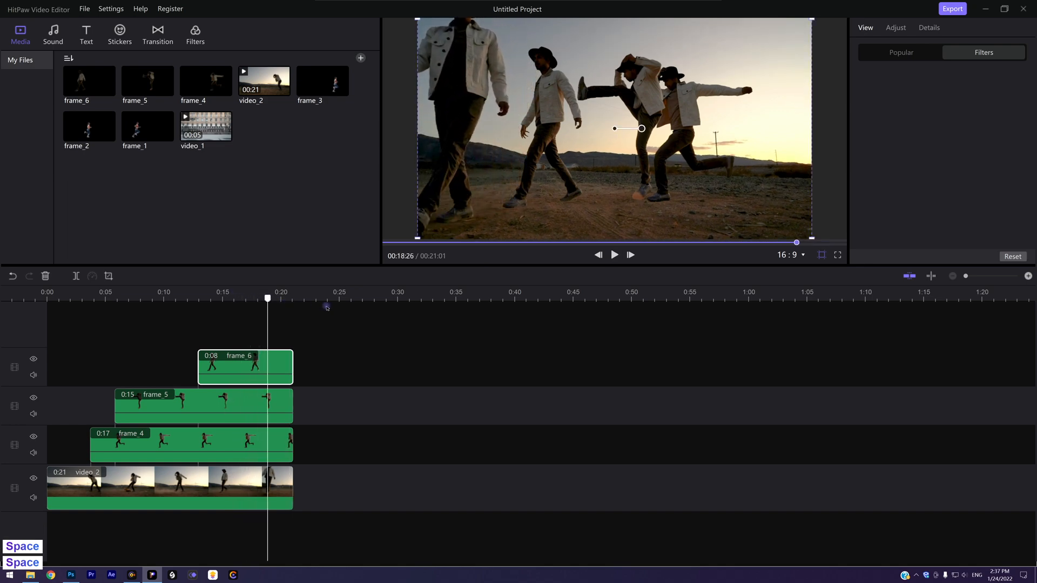
pyautogui.press('space')
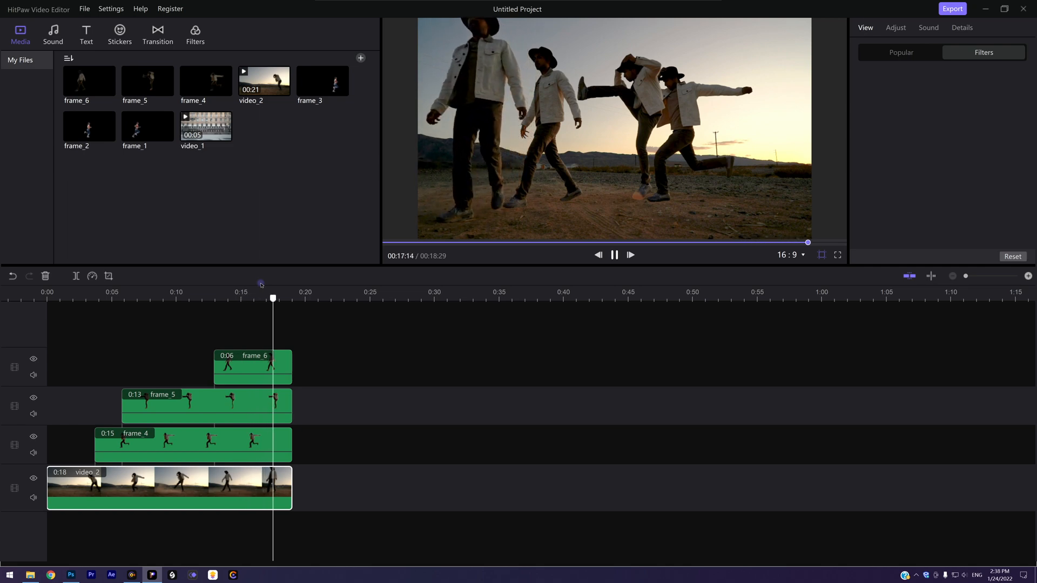
pyautogui.click(612, 255)
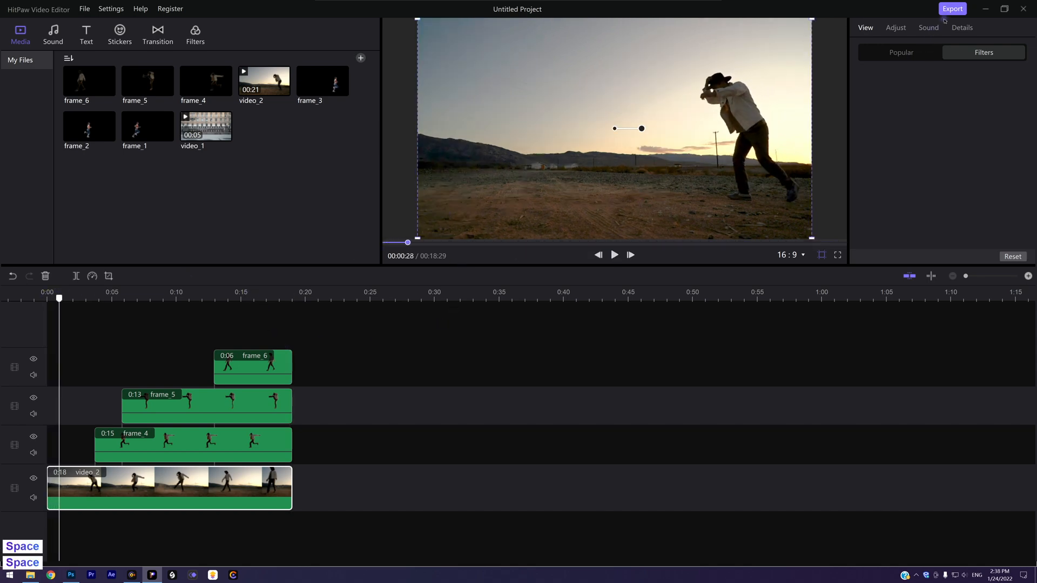
# - Export the dancing freeze-frame video under a 'vi…' name
pyautogui.click(952, 8)
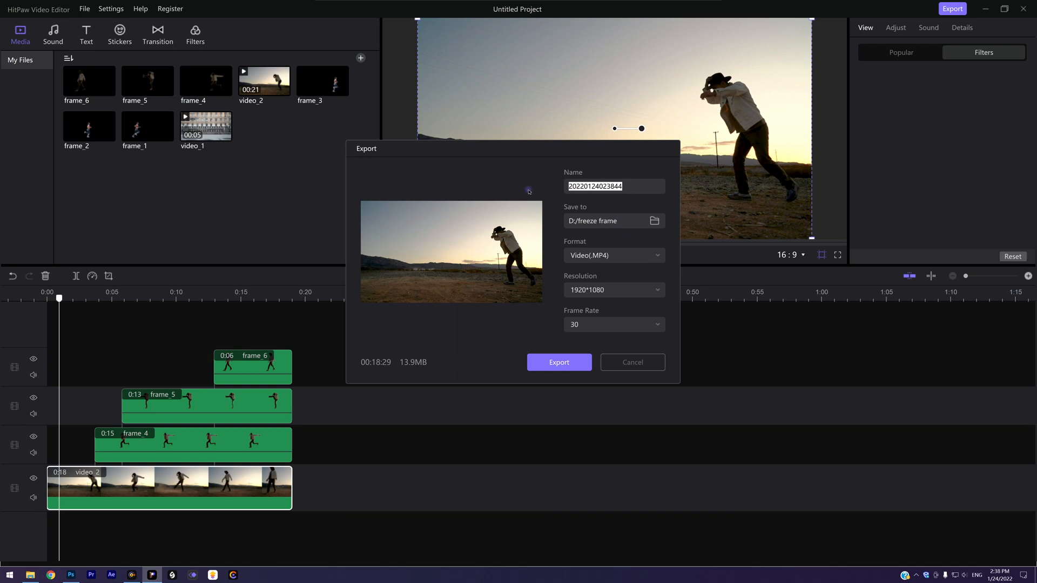
pyautogui.write('vi')
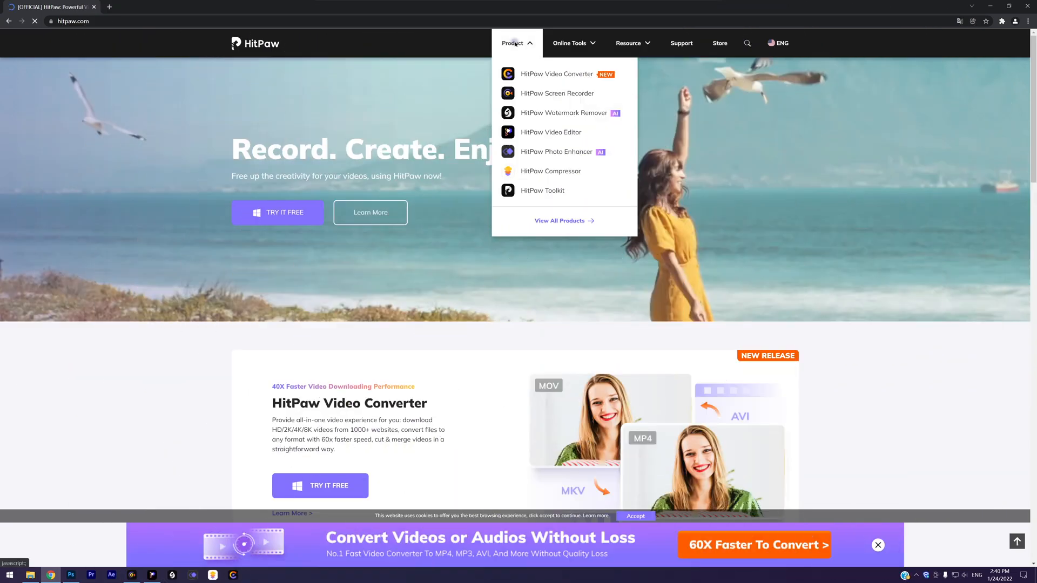
pyautogui.moveTo(557, 158)
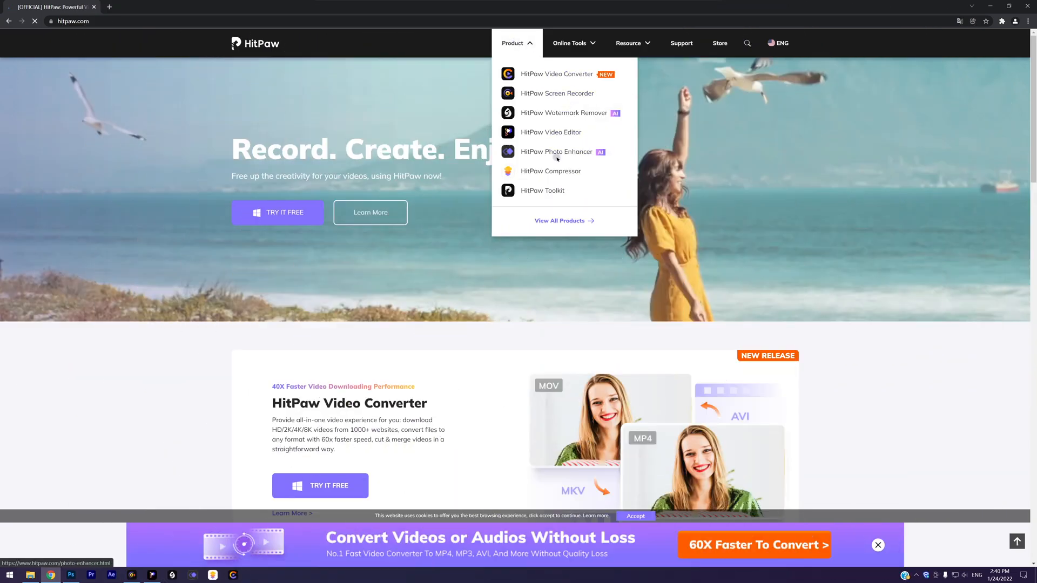
# - Navigate to the HitPaw Video Editor product page from hitpaw.com's Product menu
pyautogui.click(550, 131)
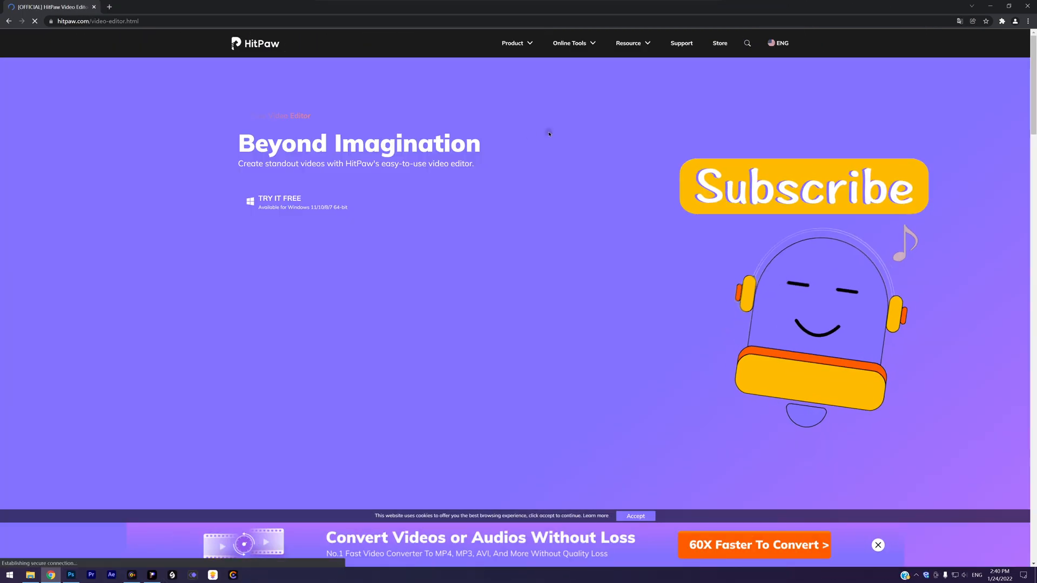